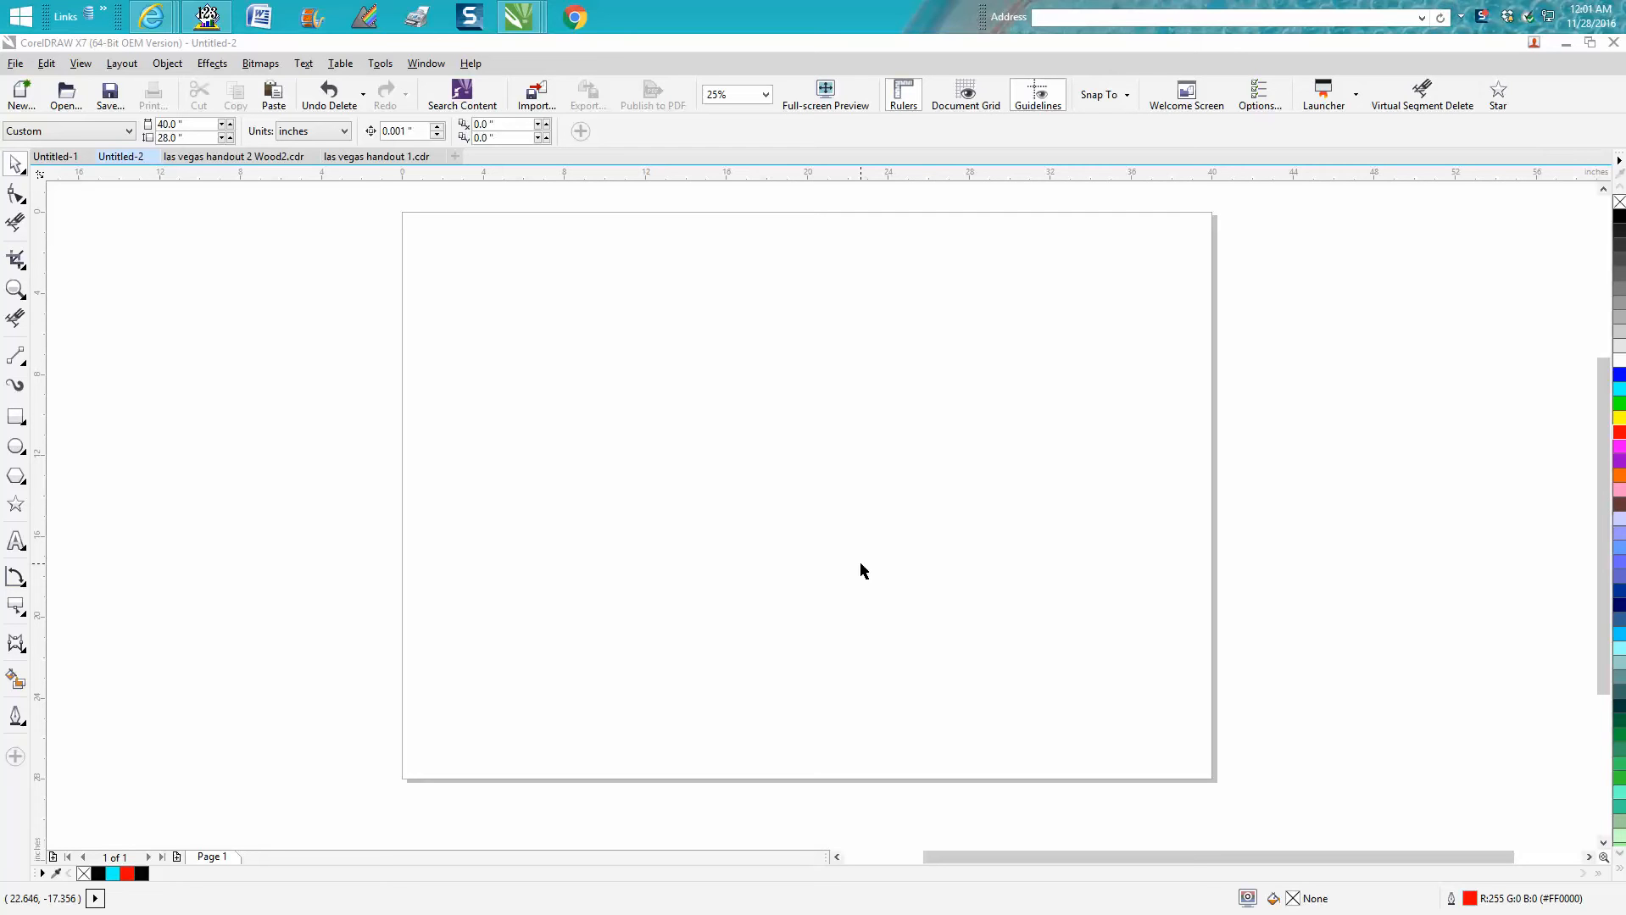
mouse_move(861, 571)
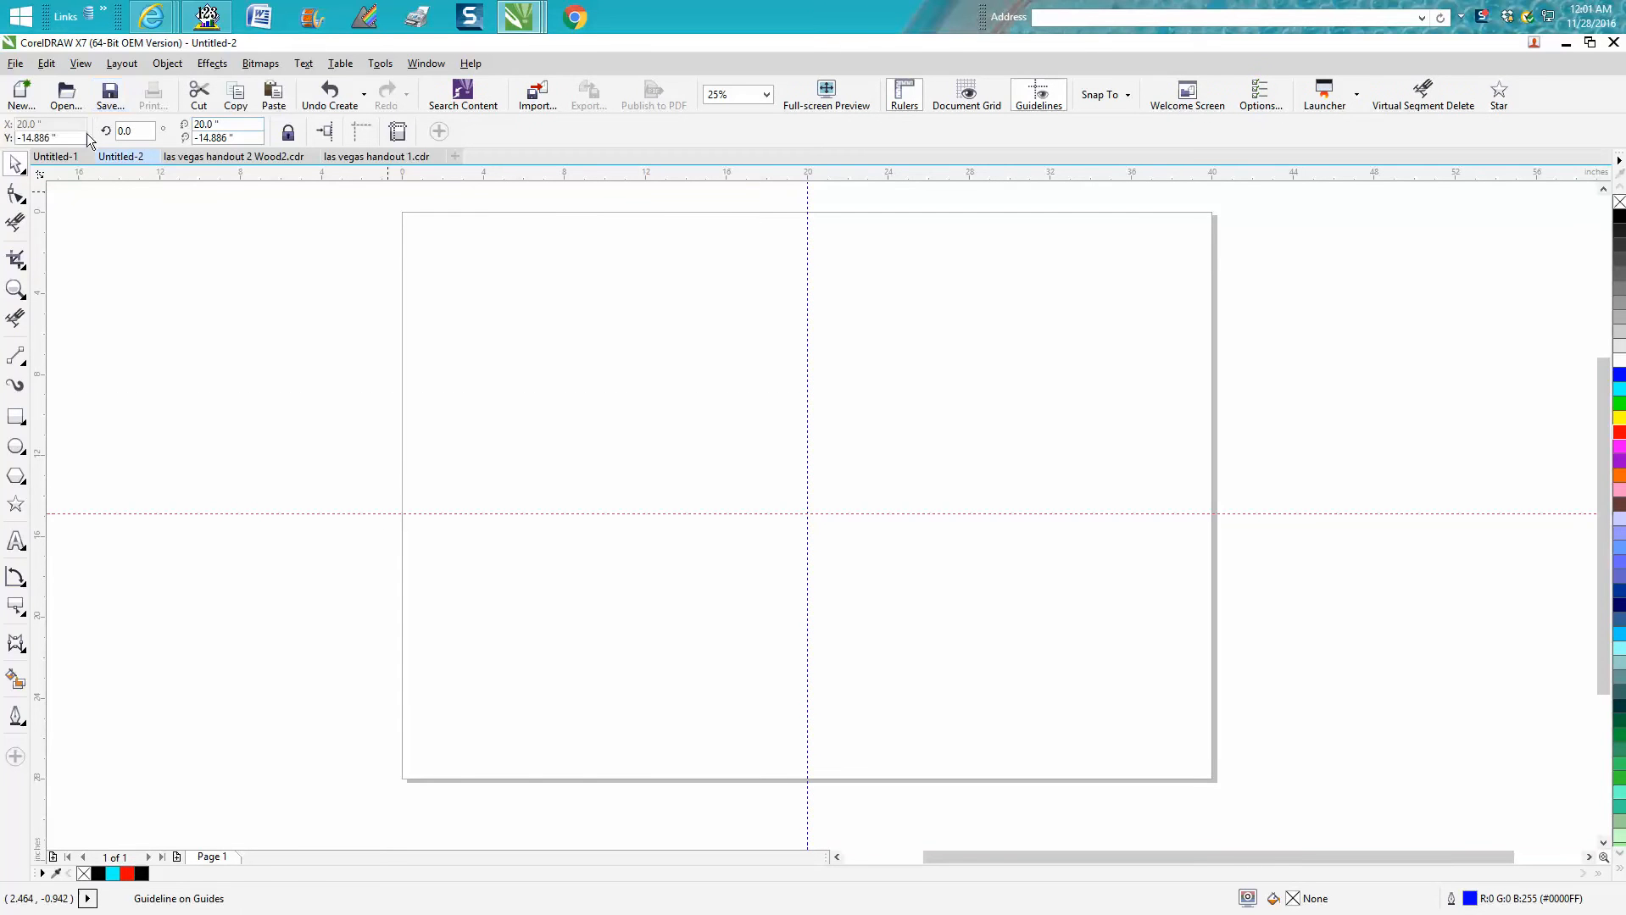
Drop a vertical guideline near the 20-inch mark in the middle of the page.
click(46, 138)
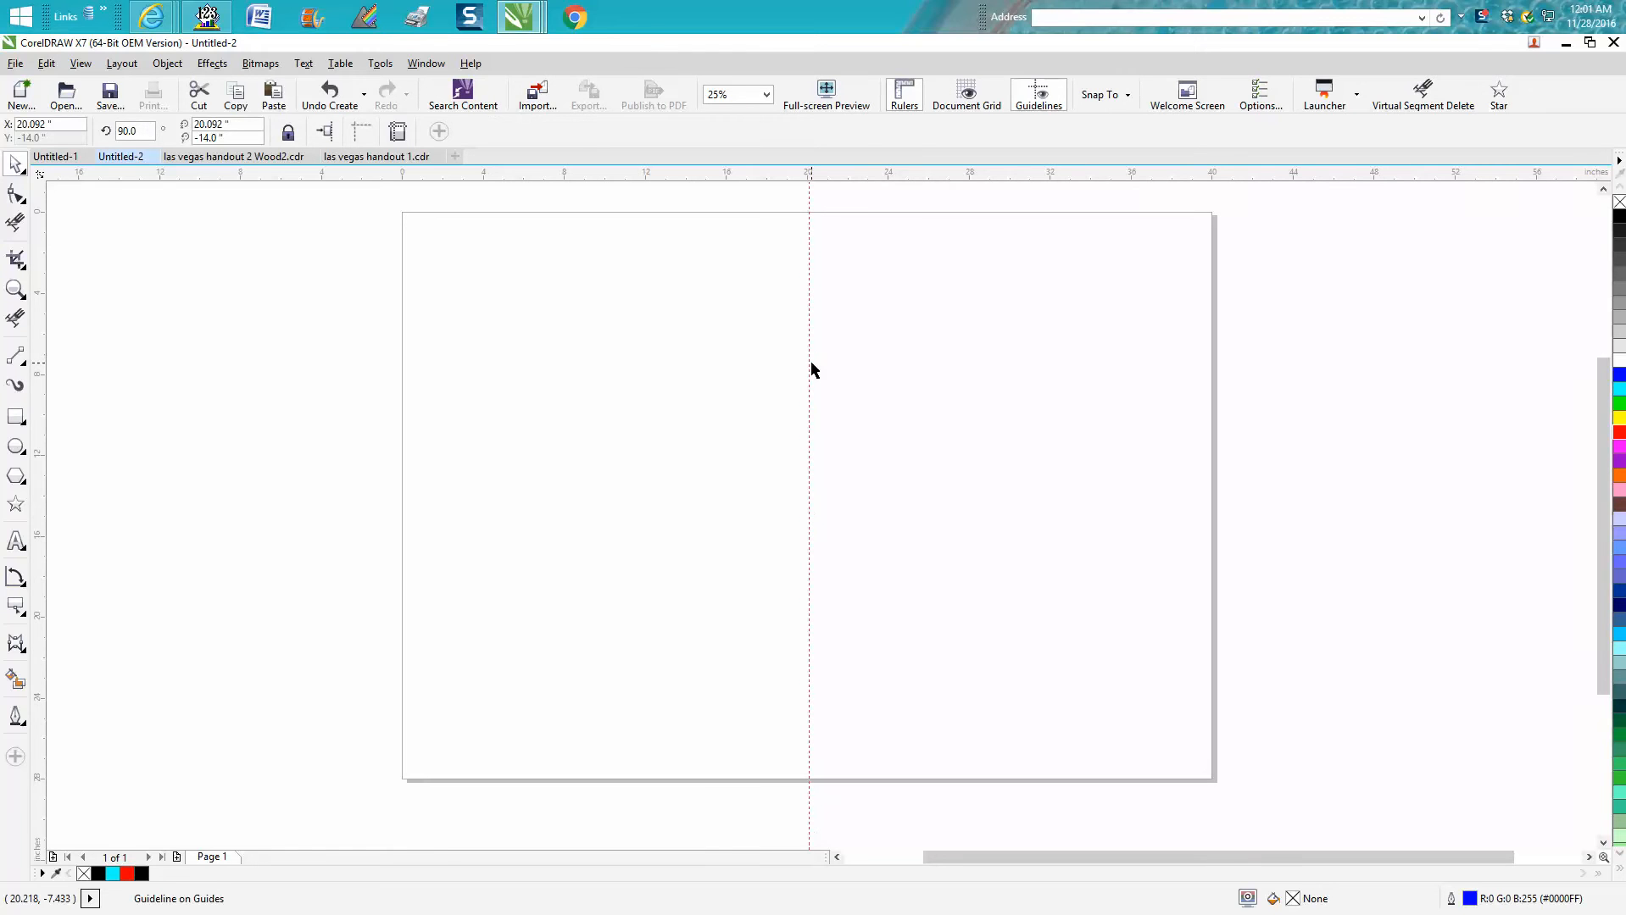
Add vertical guidelines at 20, 10 and 30 inches, then modify the 20.092 guide to exactly 20.
click(1040, 94)
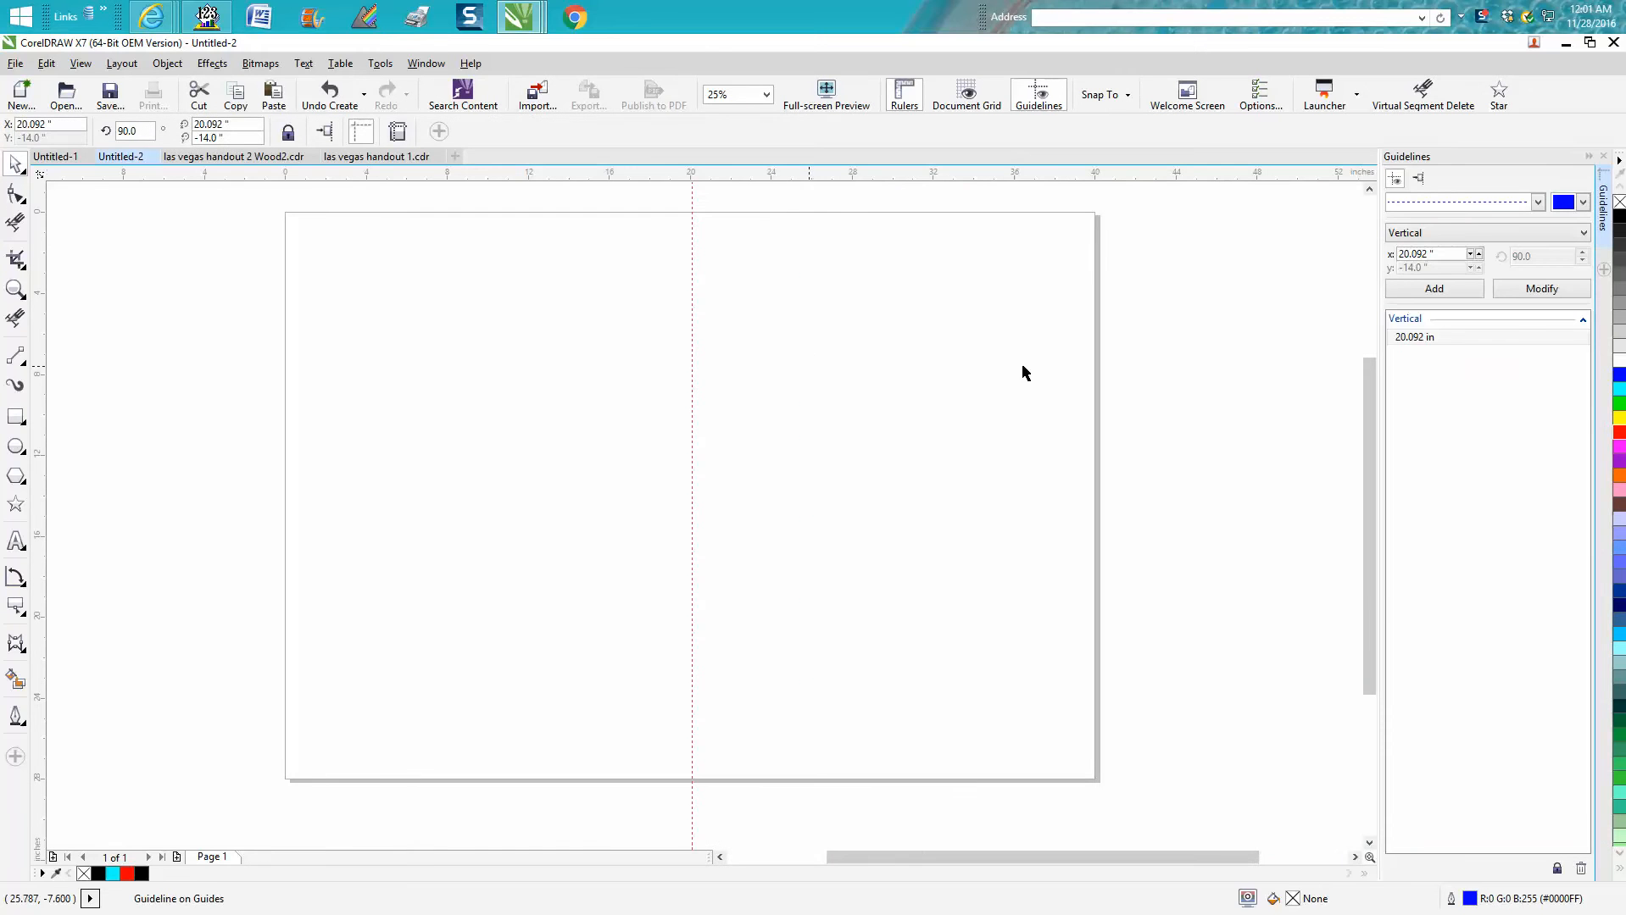
mouse_move(1451, 222)
text(20)
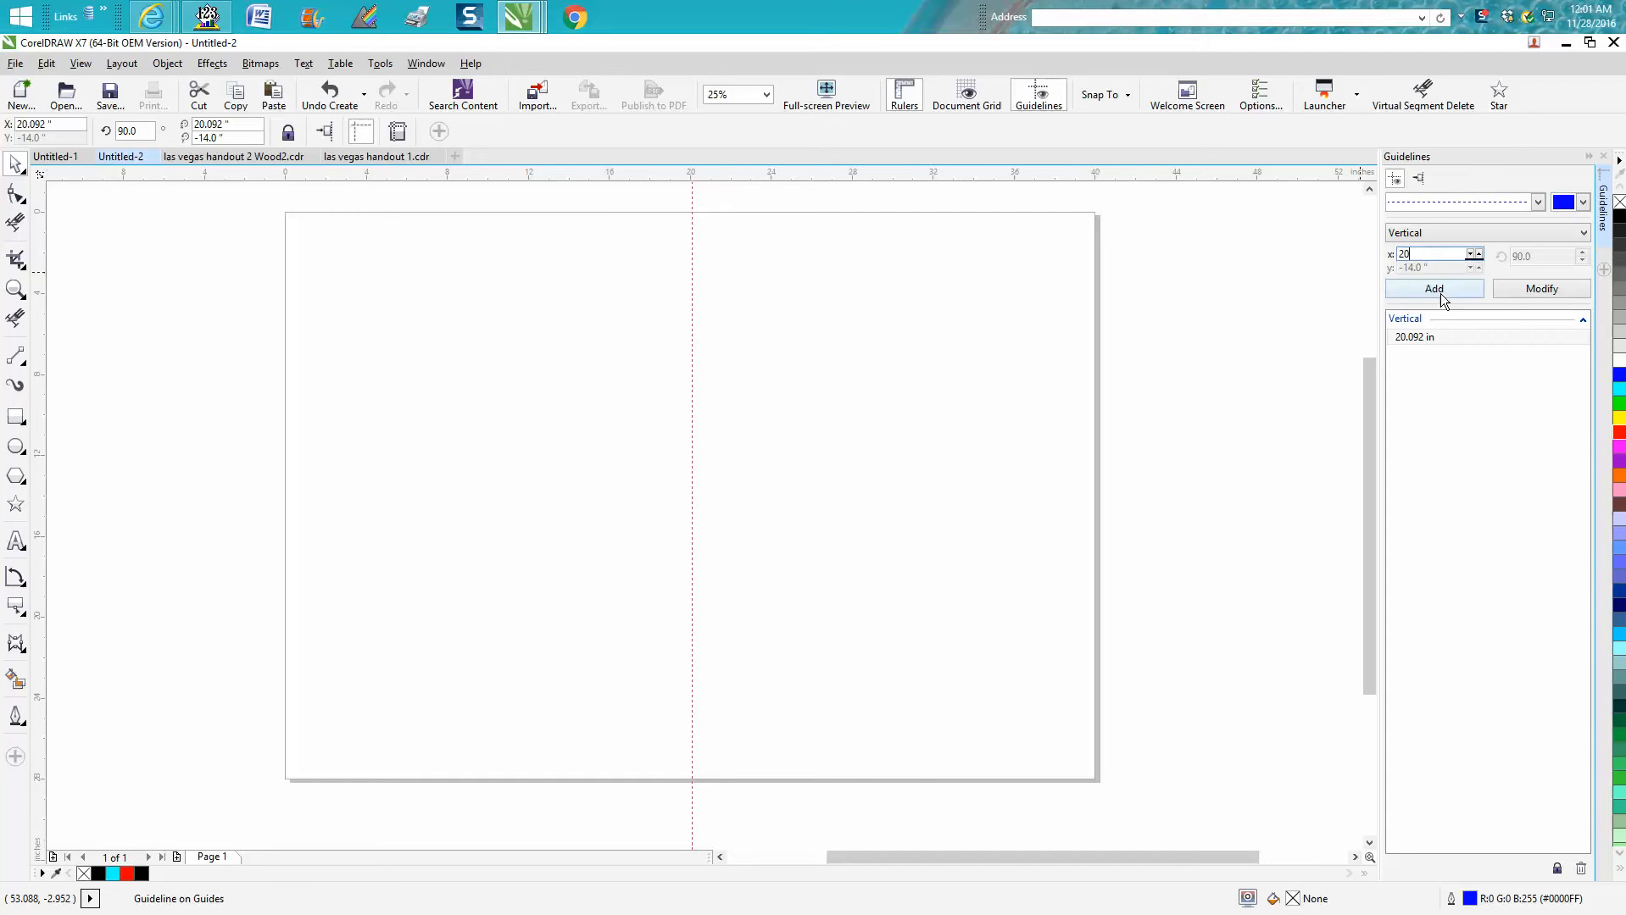
click(1432, 288)
text(10)
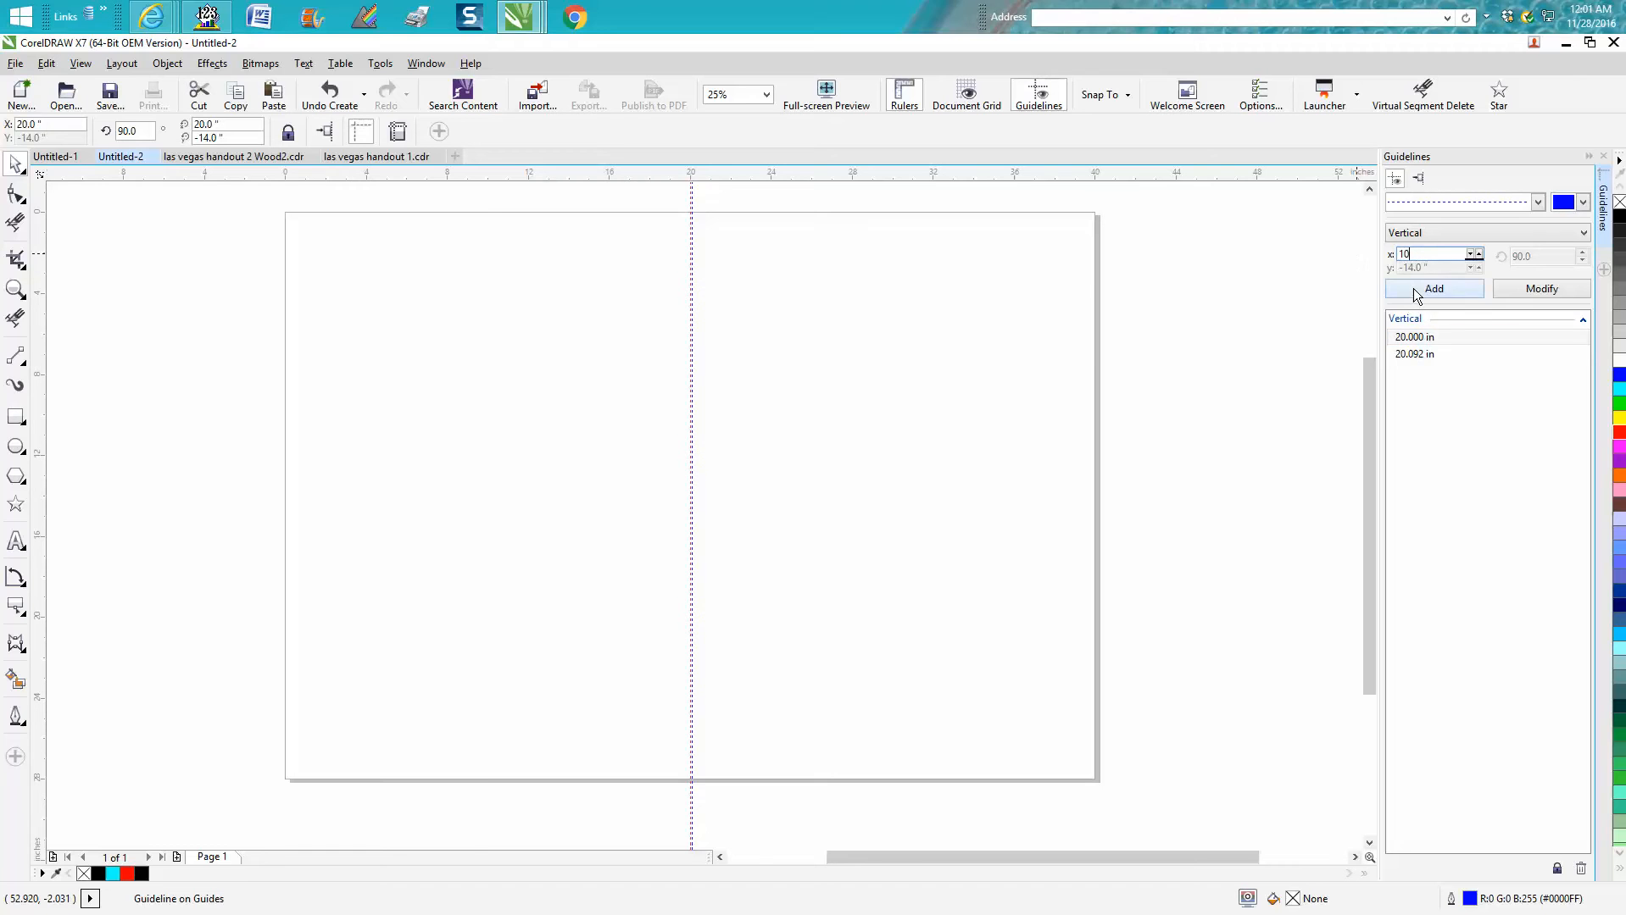
click(1434, 288)
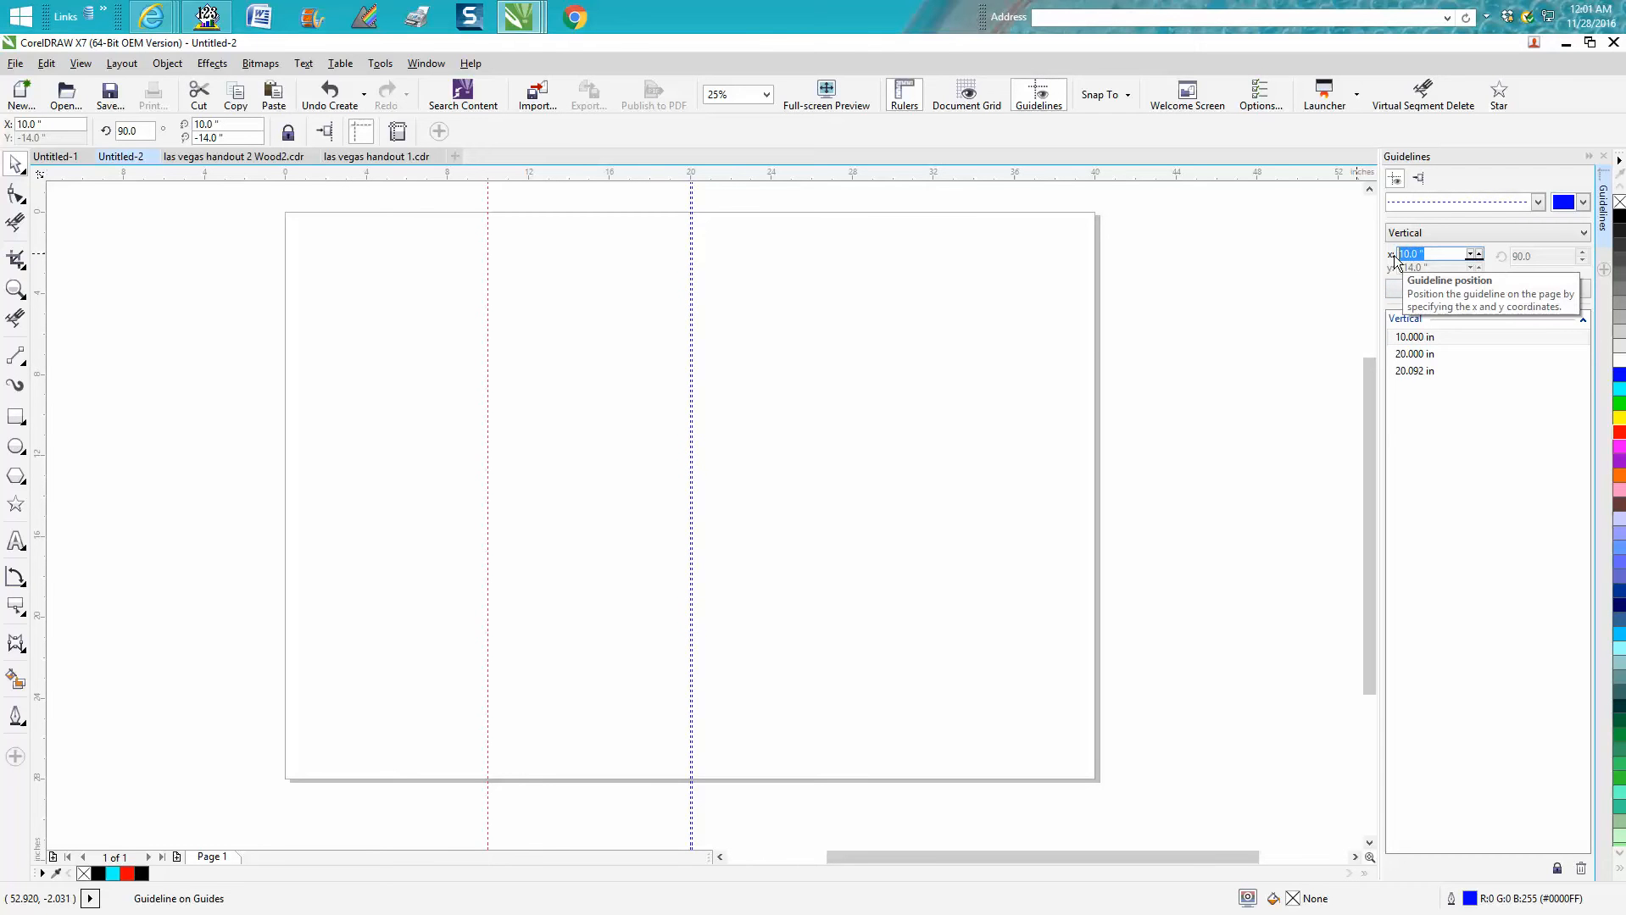
text(30)
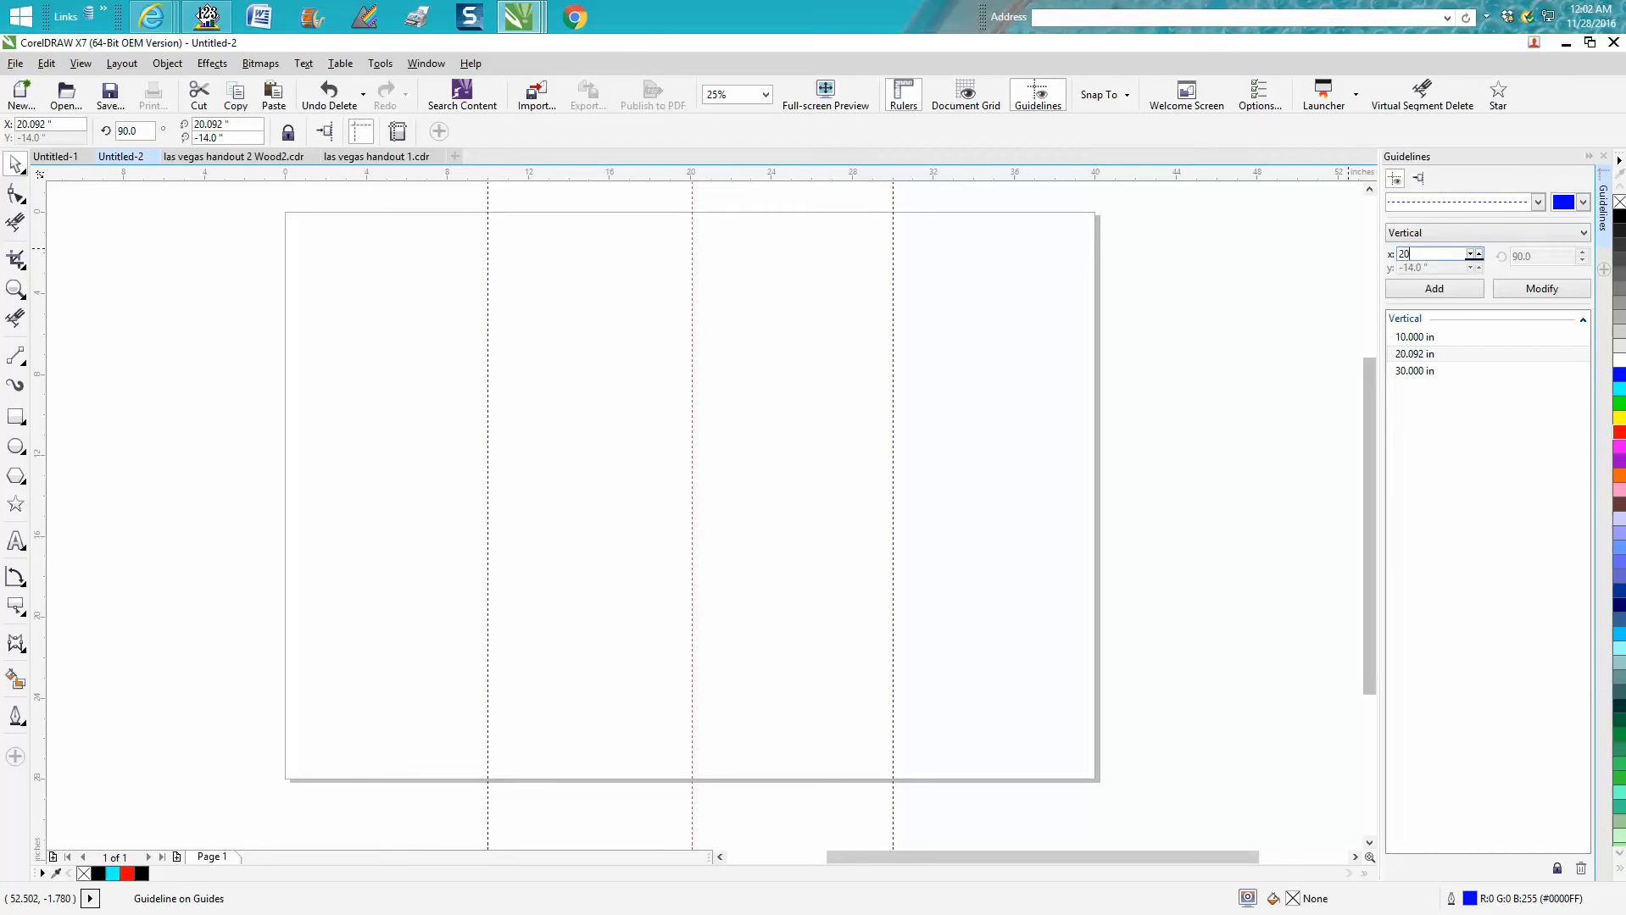
click(1541, 289)
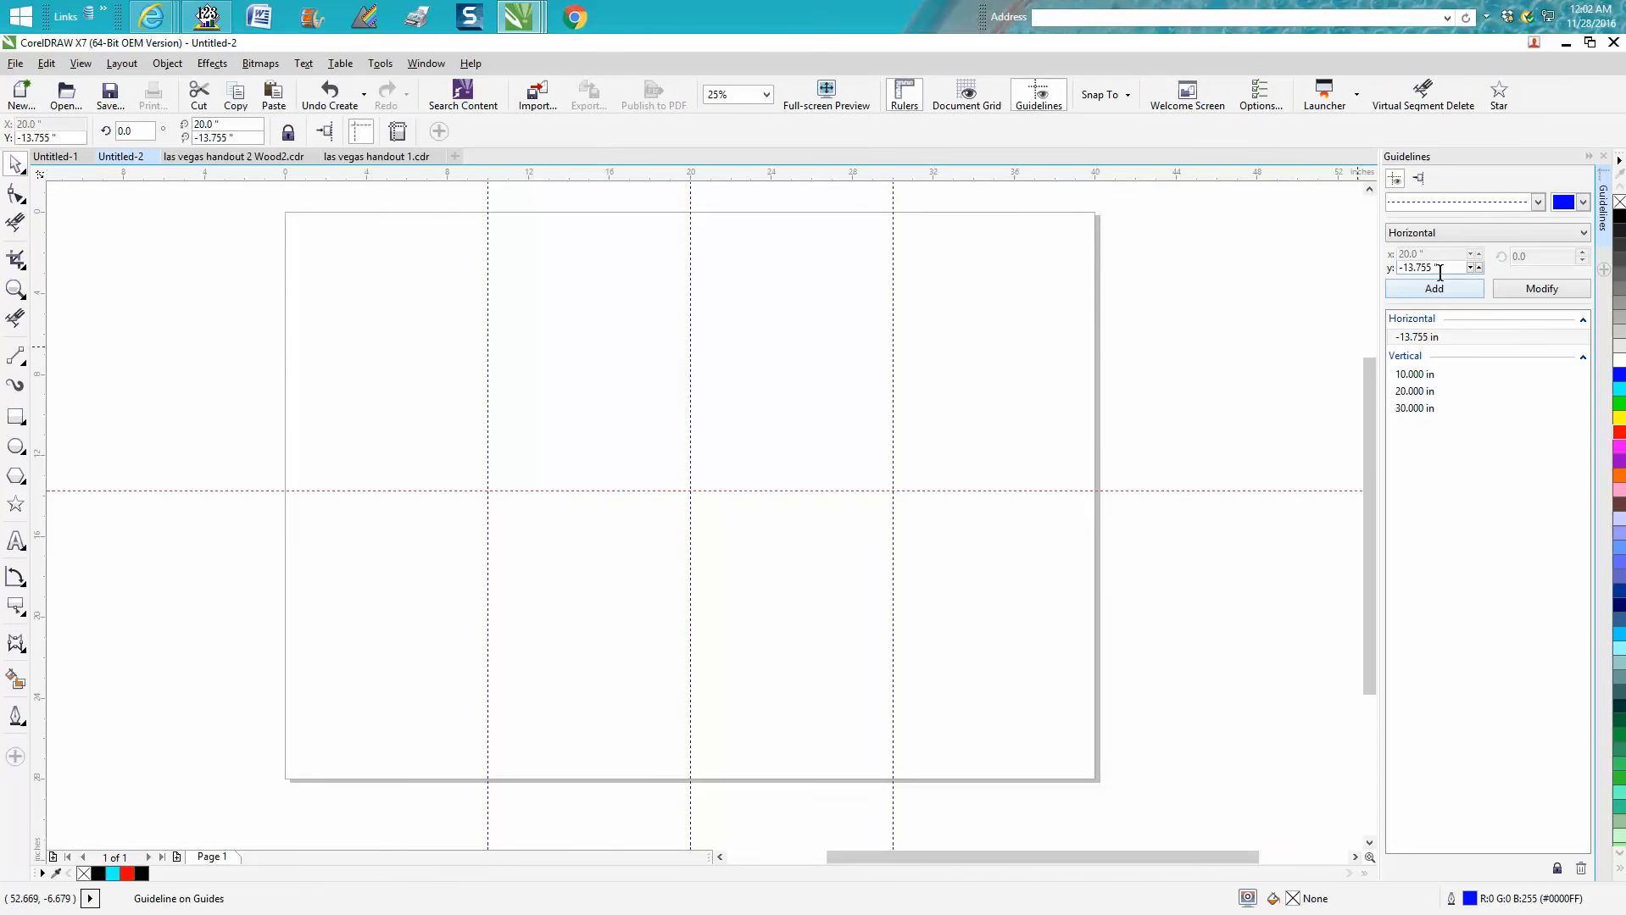
Set the horizontal guideline to exactly -14 inches using the Guidelines docker's Add and Modify.
text(-14)
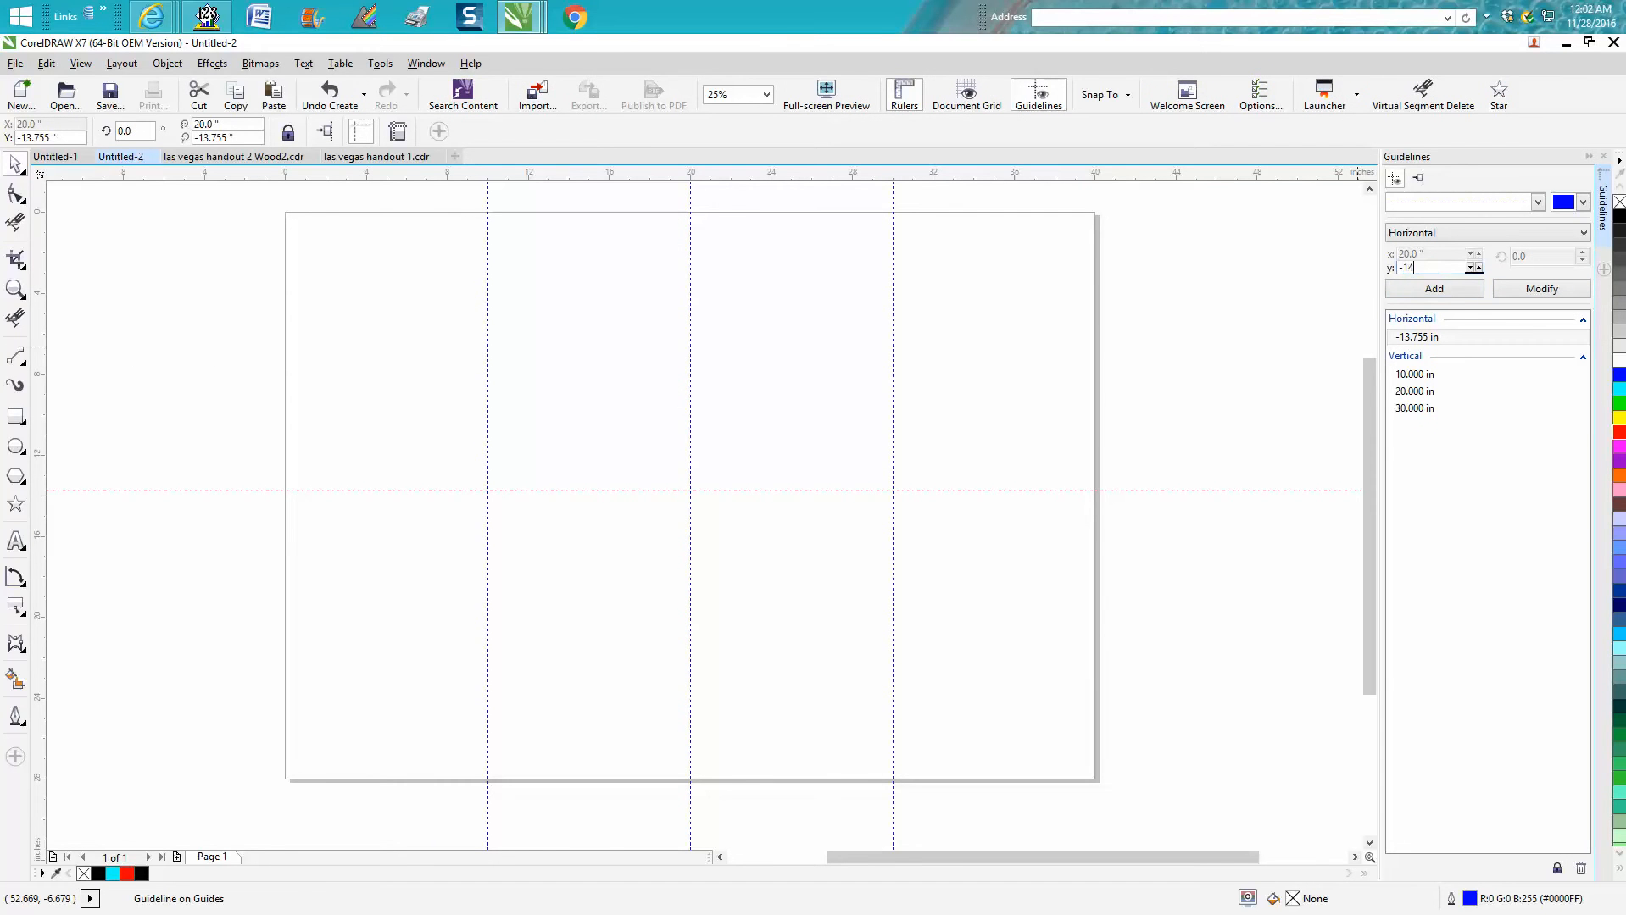
click(1432, 289)
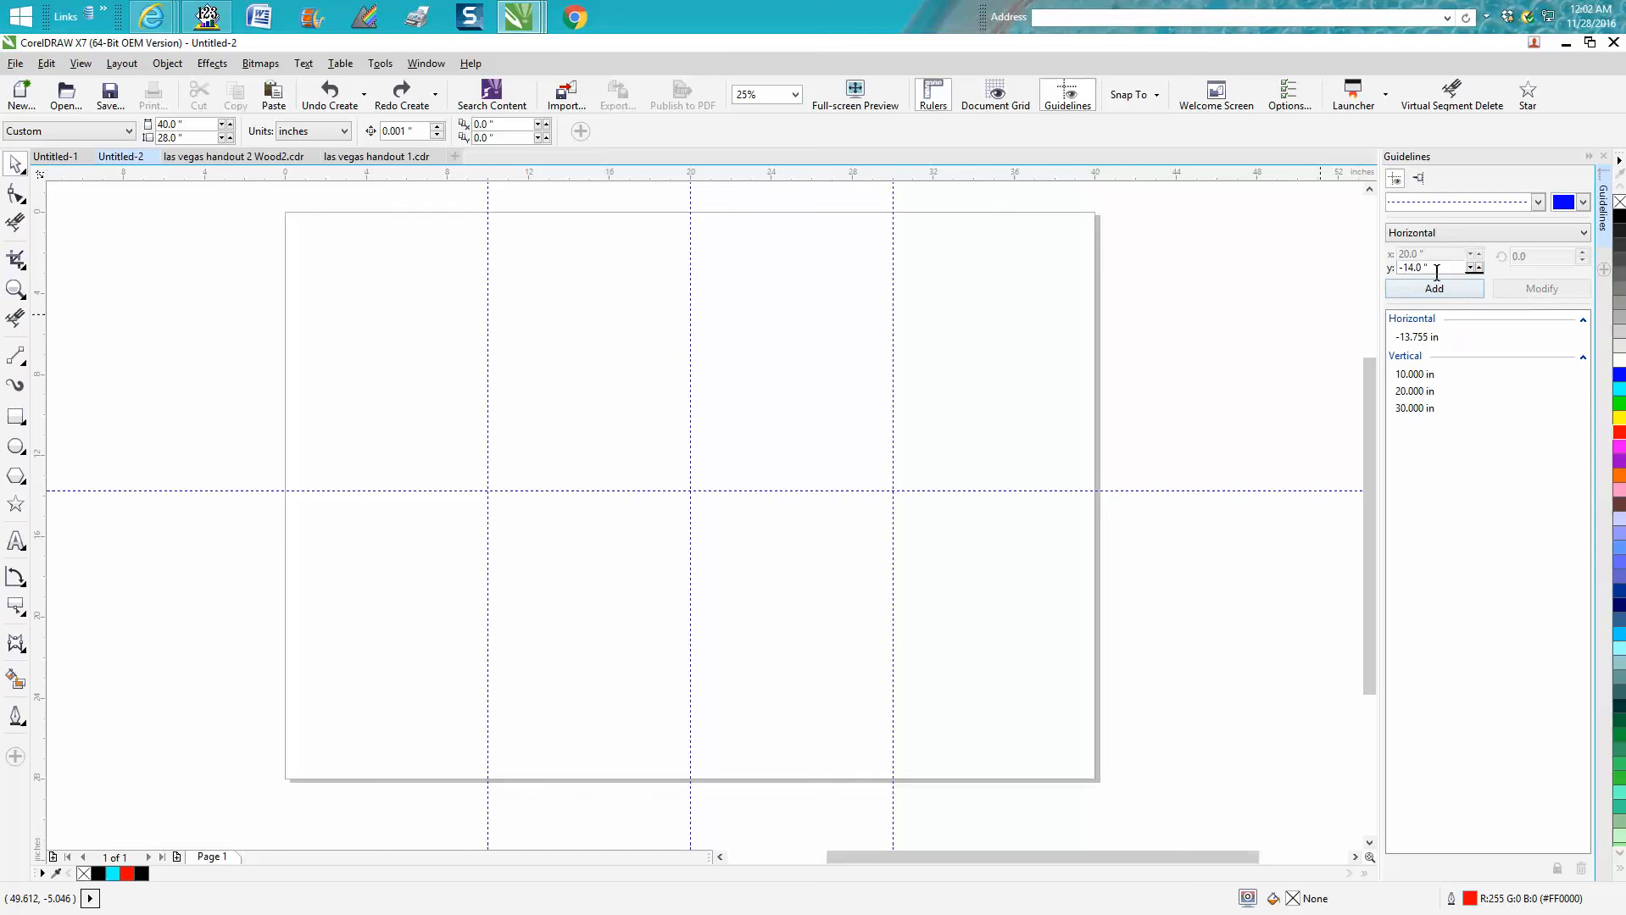
text(1)
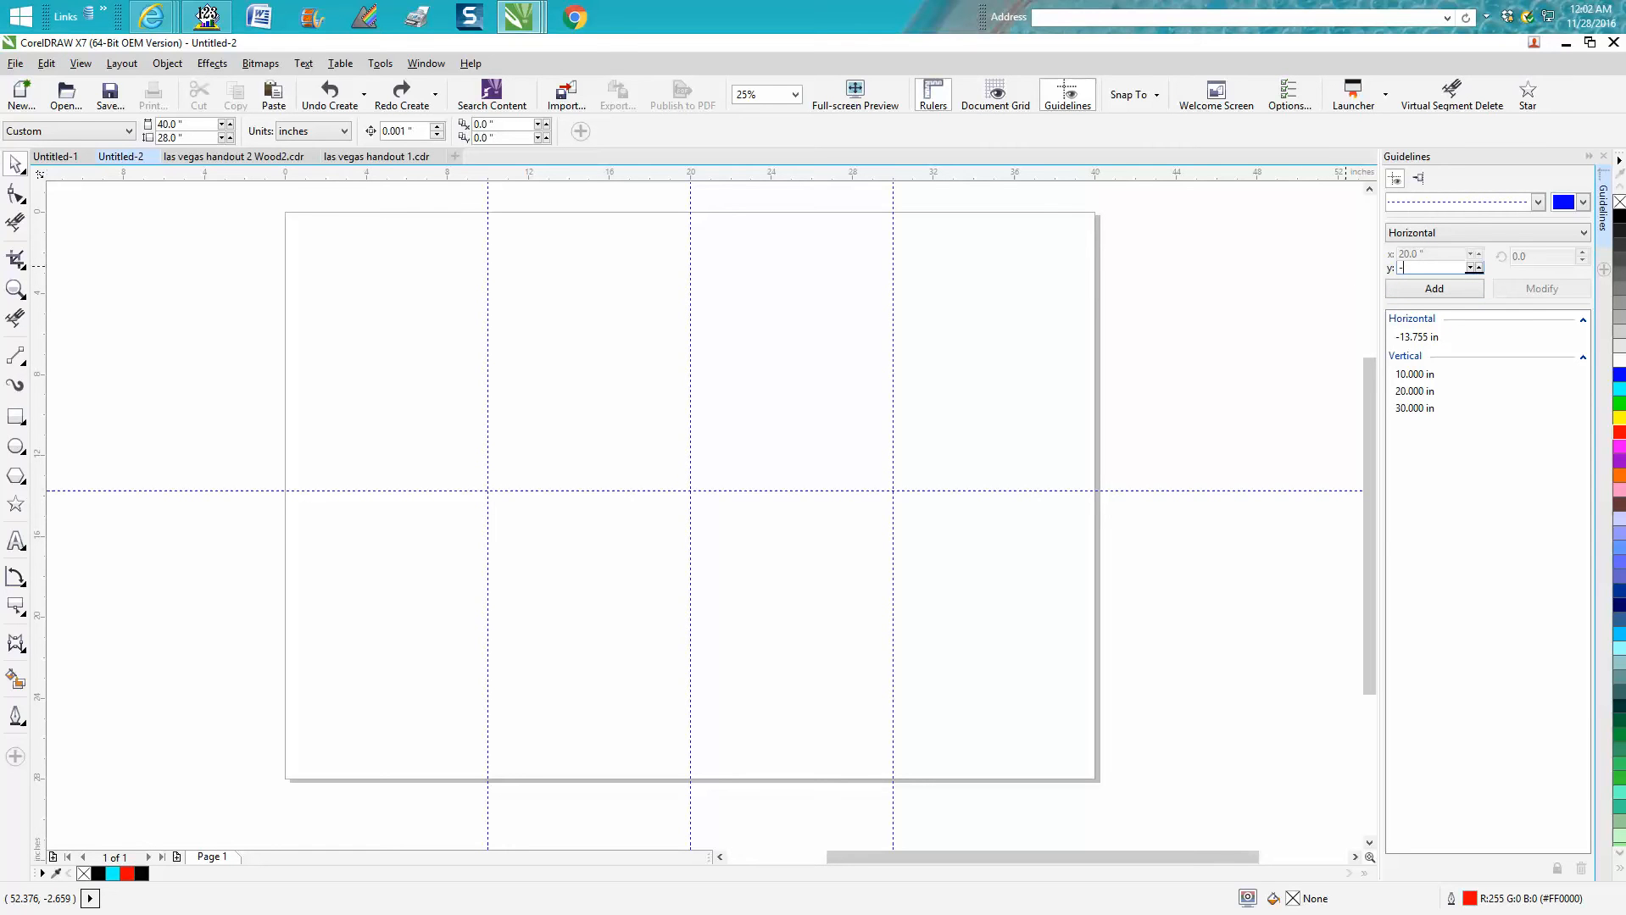
text(-14)
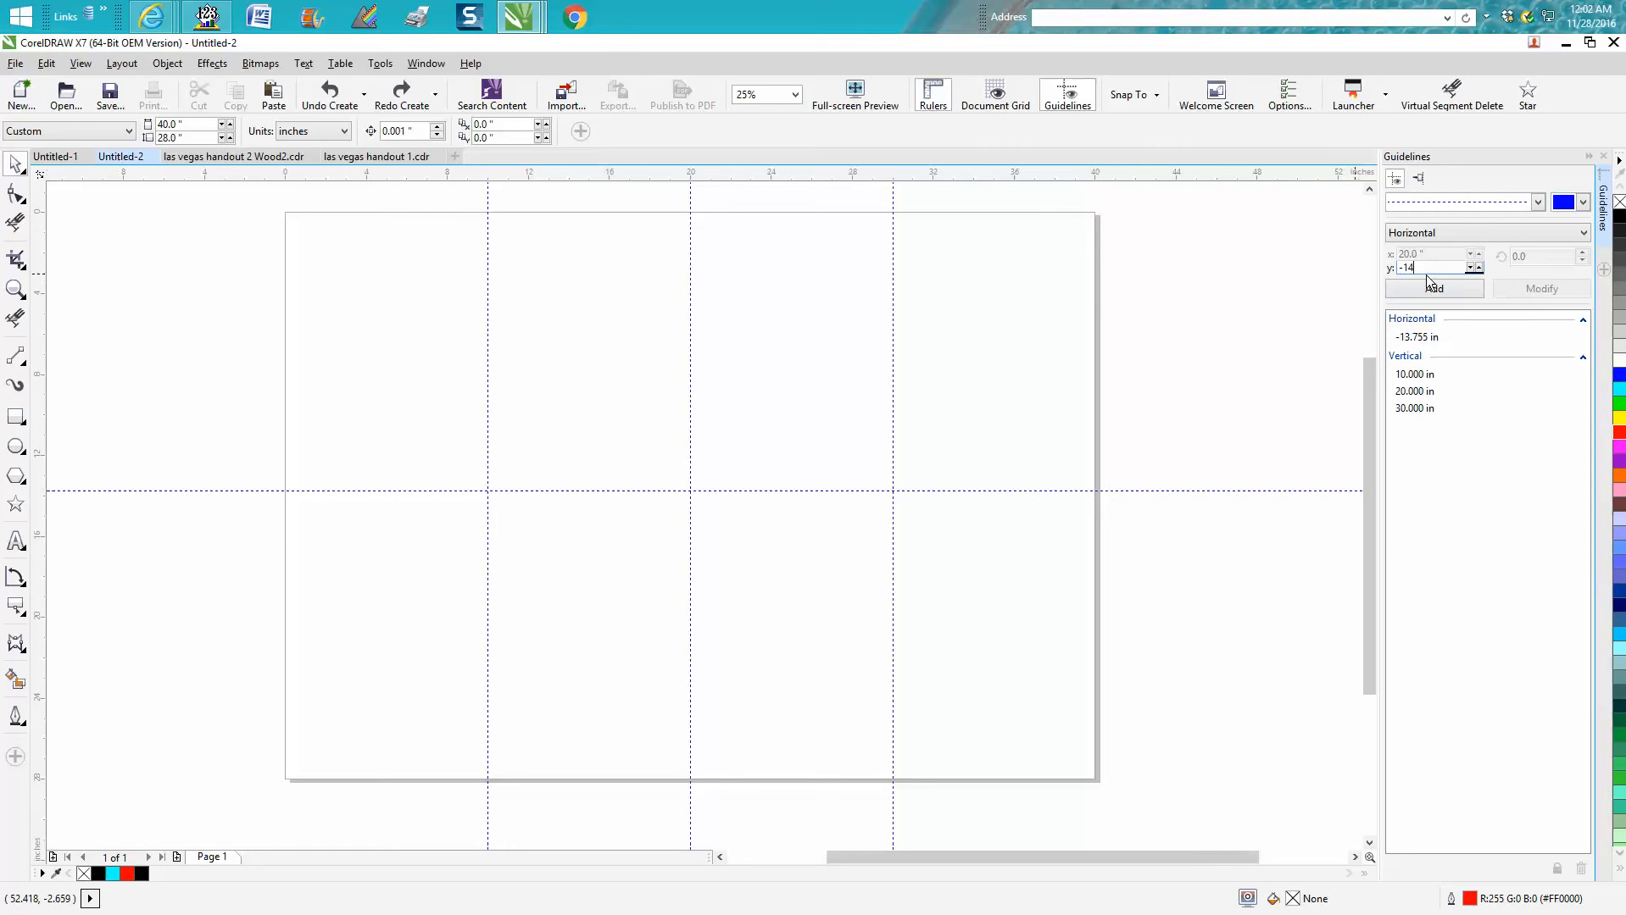
click(1433, 289)
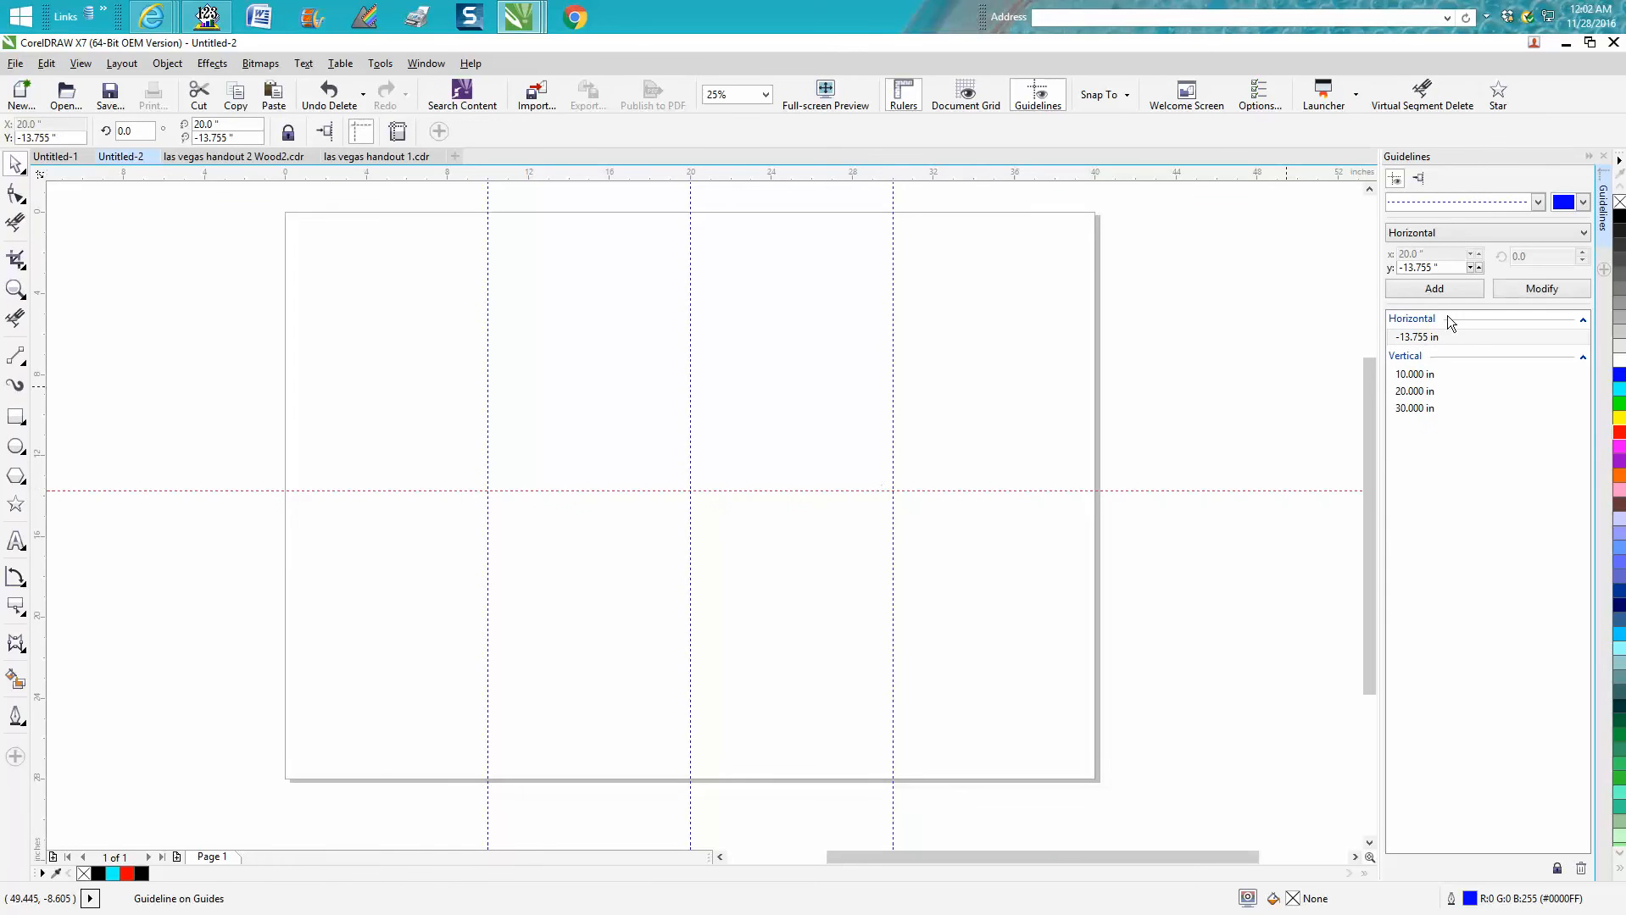
text(14)
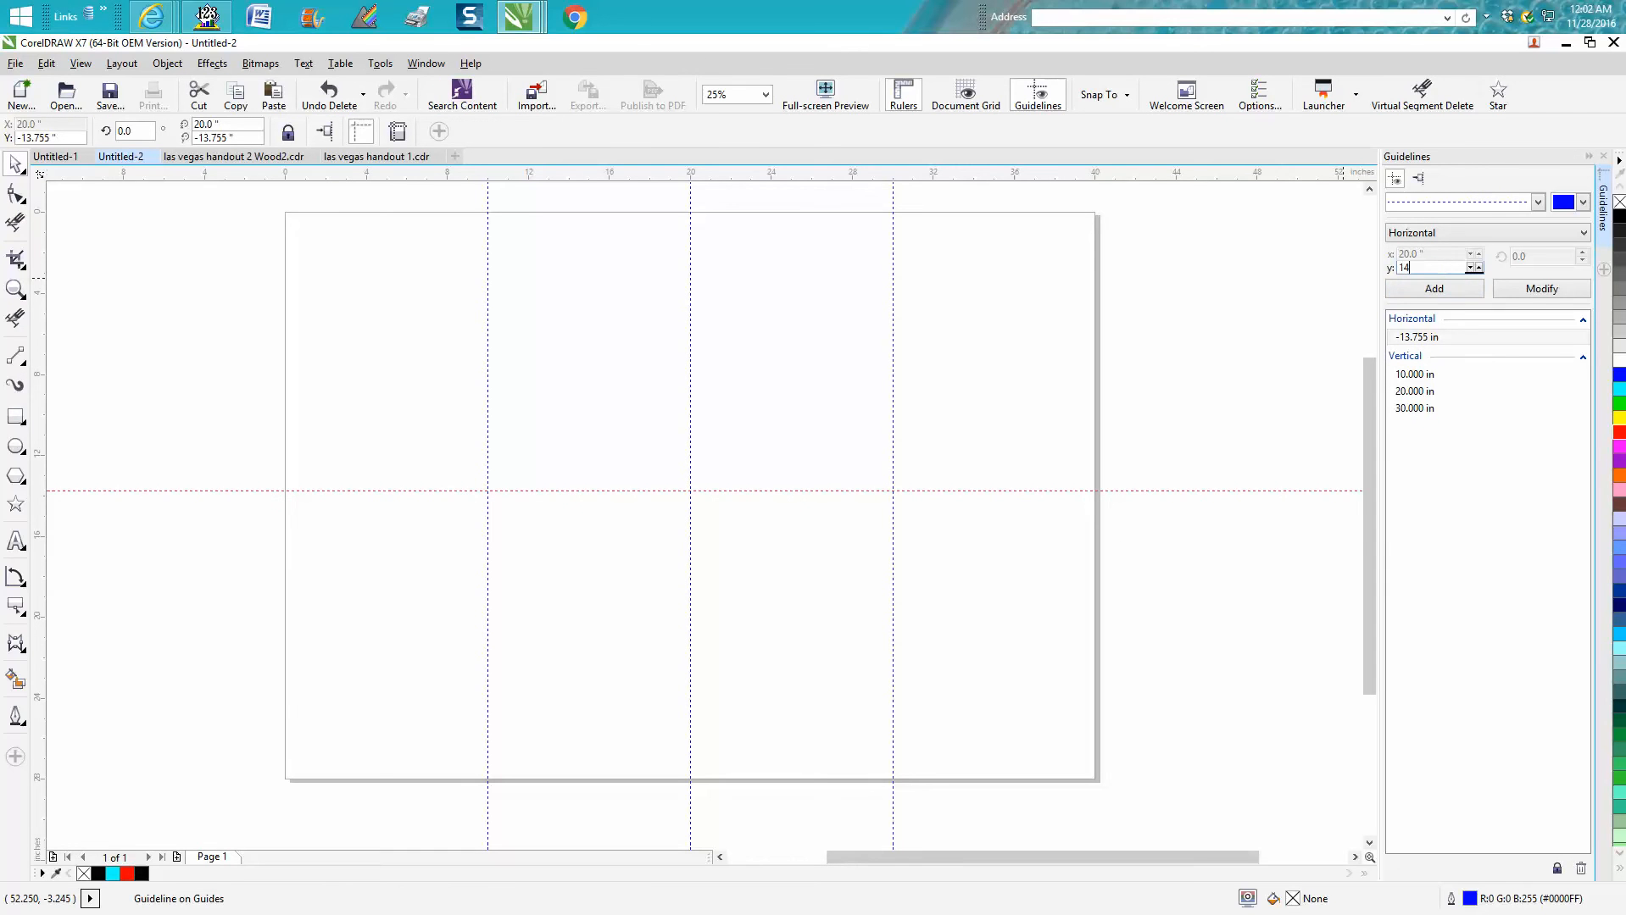
click(1541, 288)
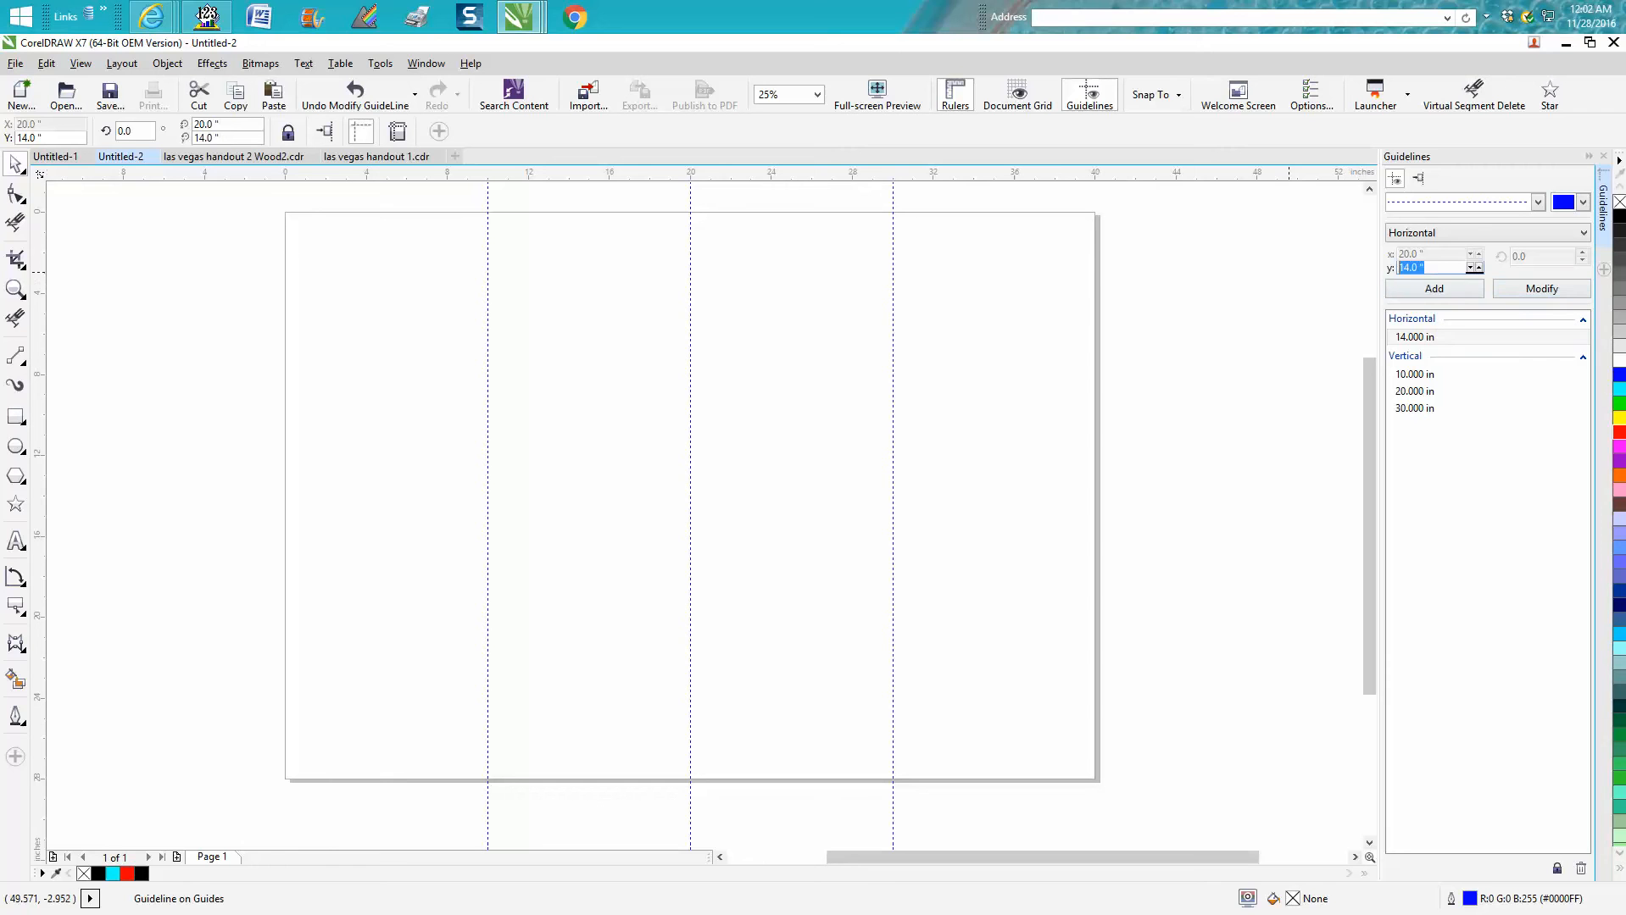
text(-14)
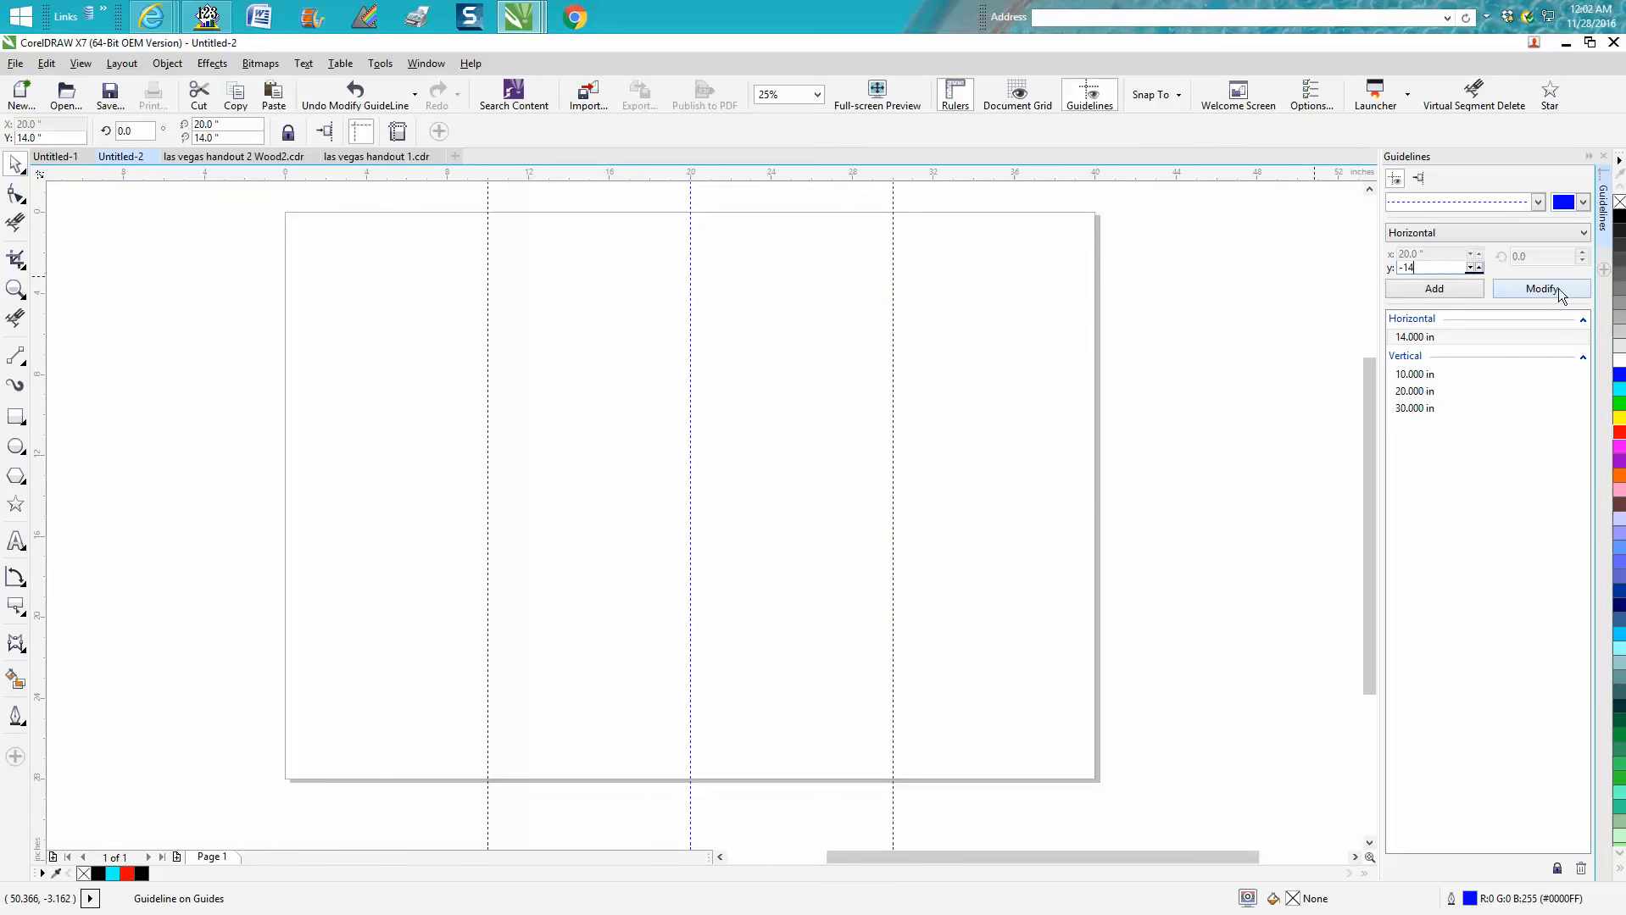
click(1542, 289)
text(4)
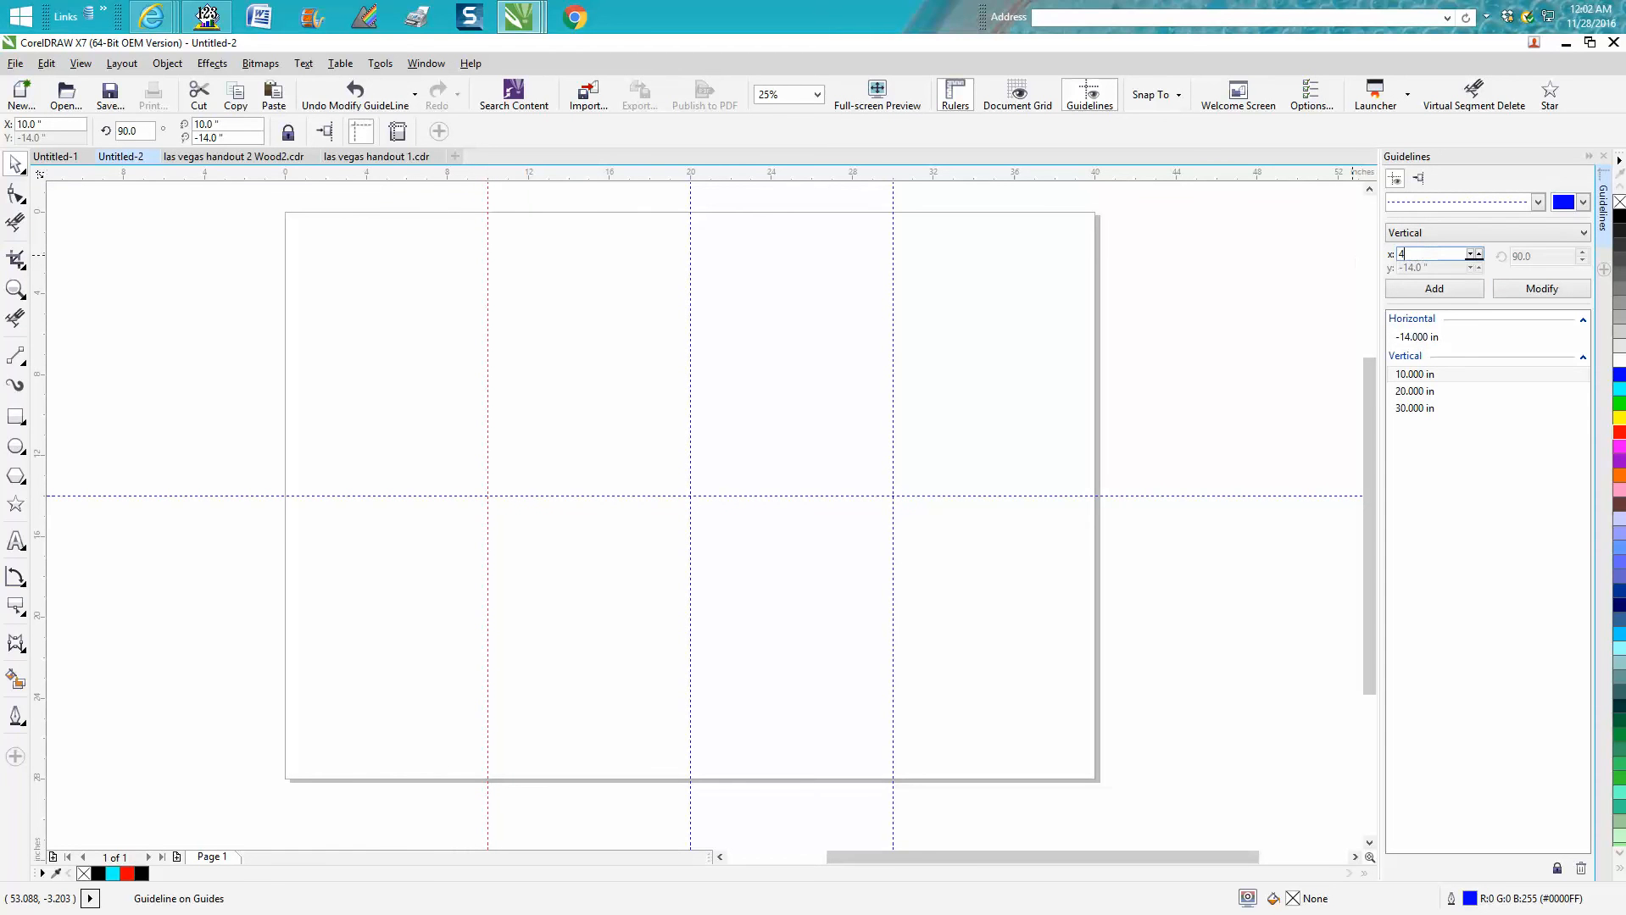
Add vertical guidelines at 4 and 8 inches.
click(1434, 289)
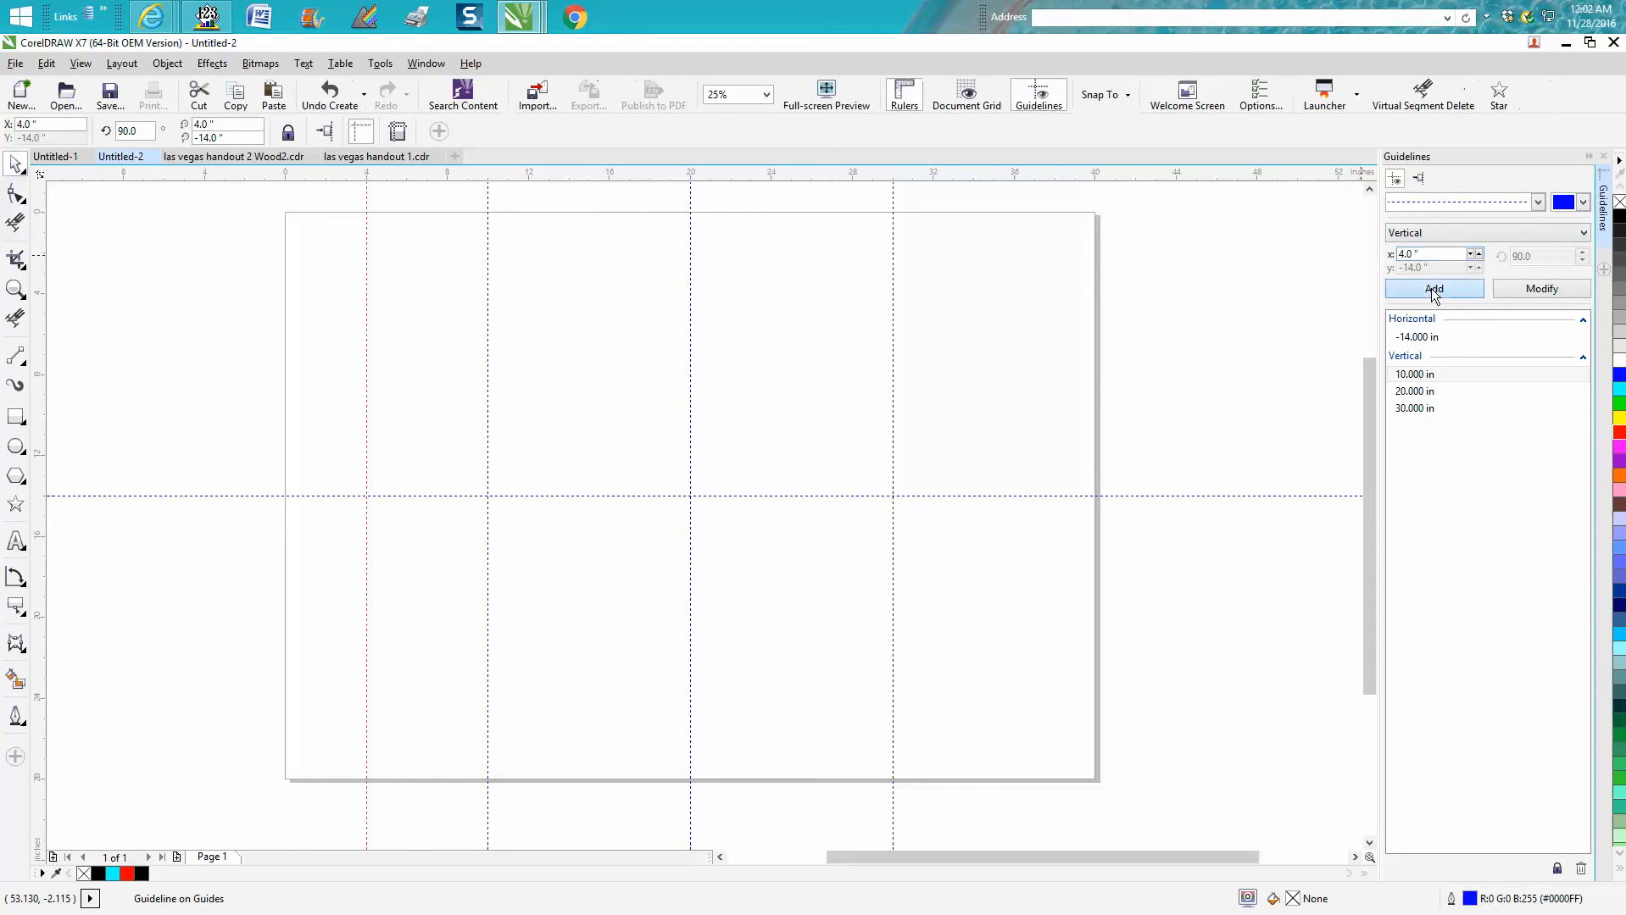
click(1434, 289)
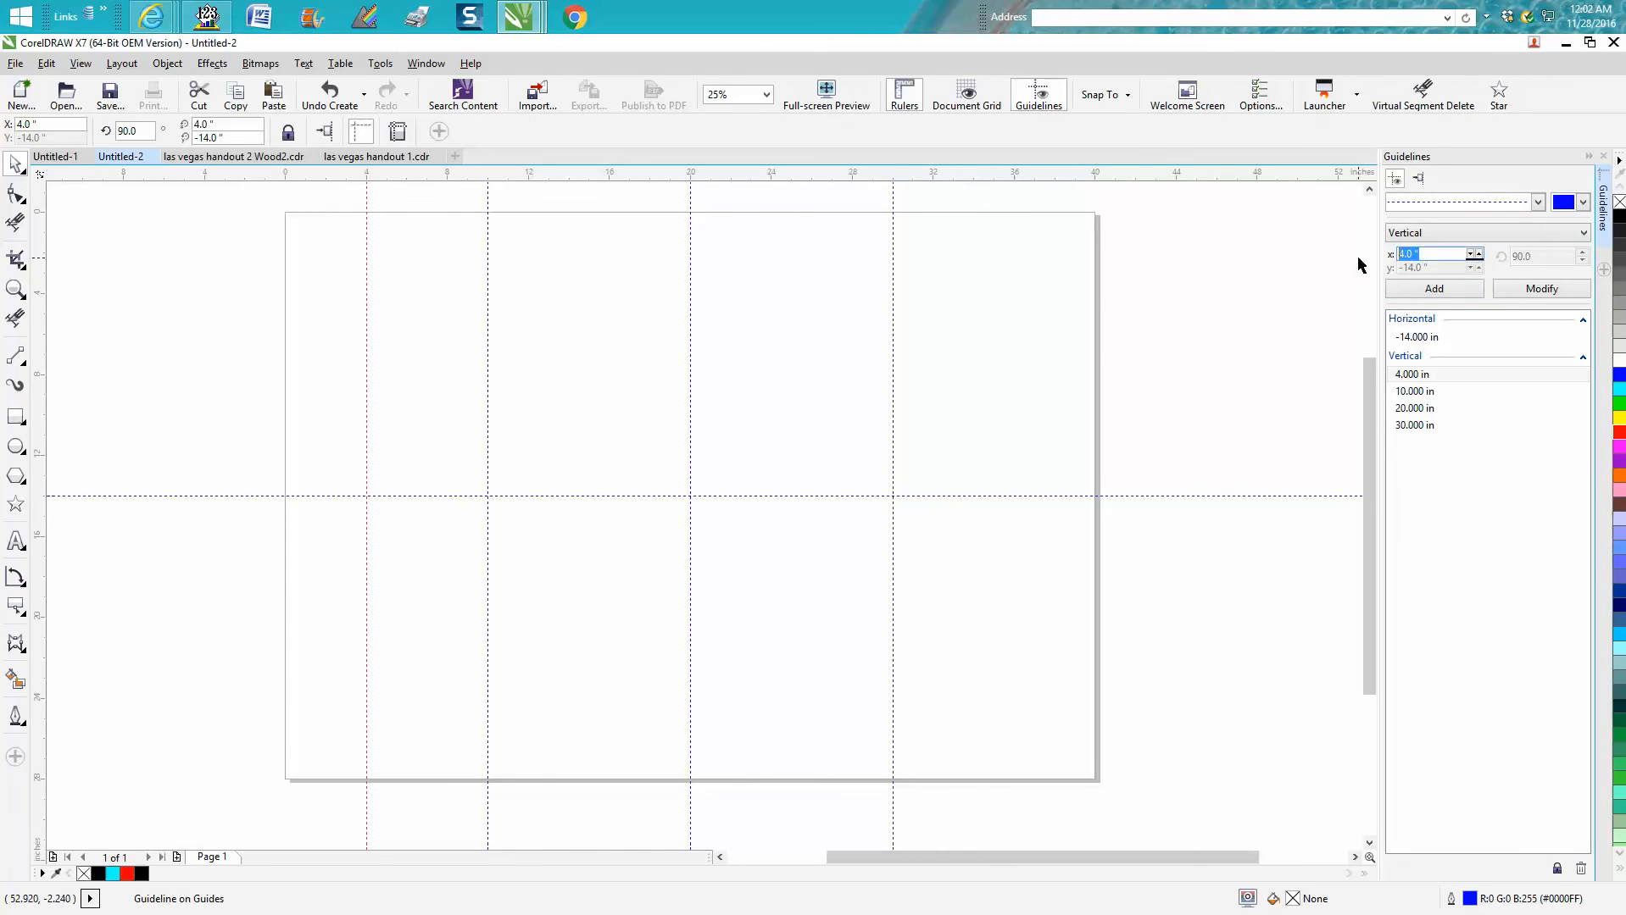
click(1432, 288)
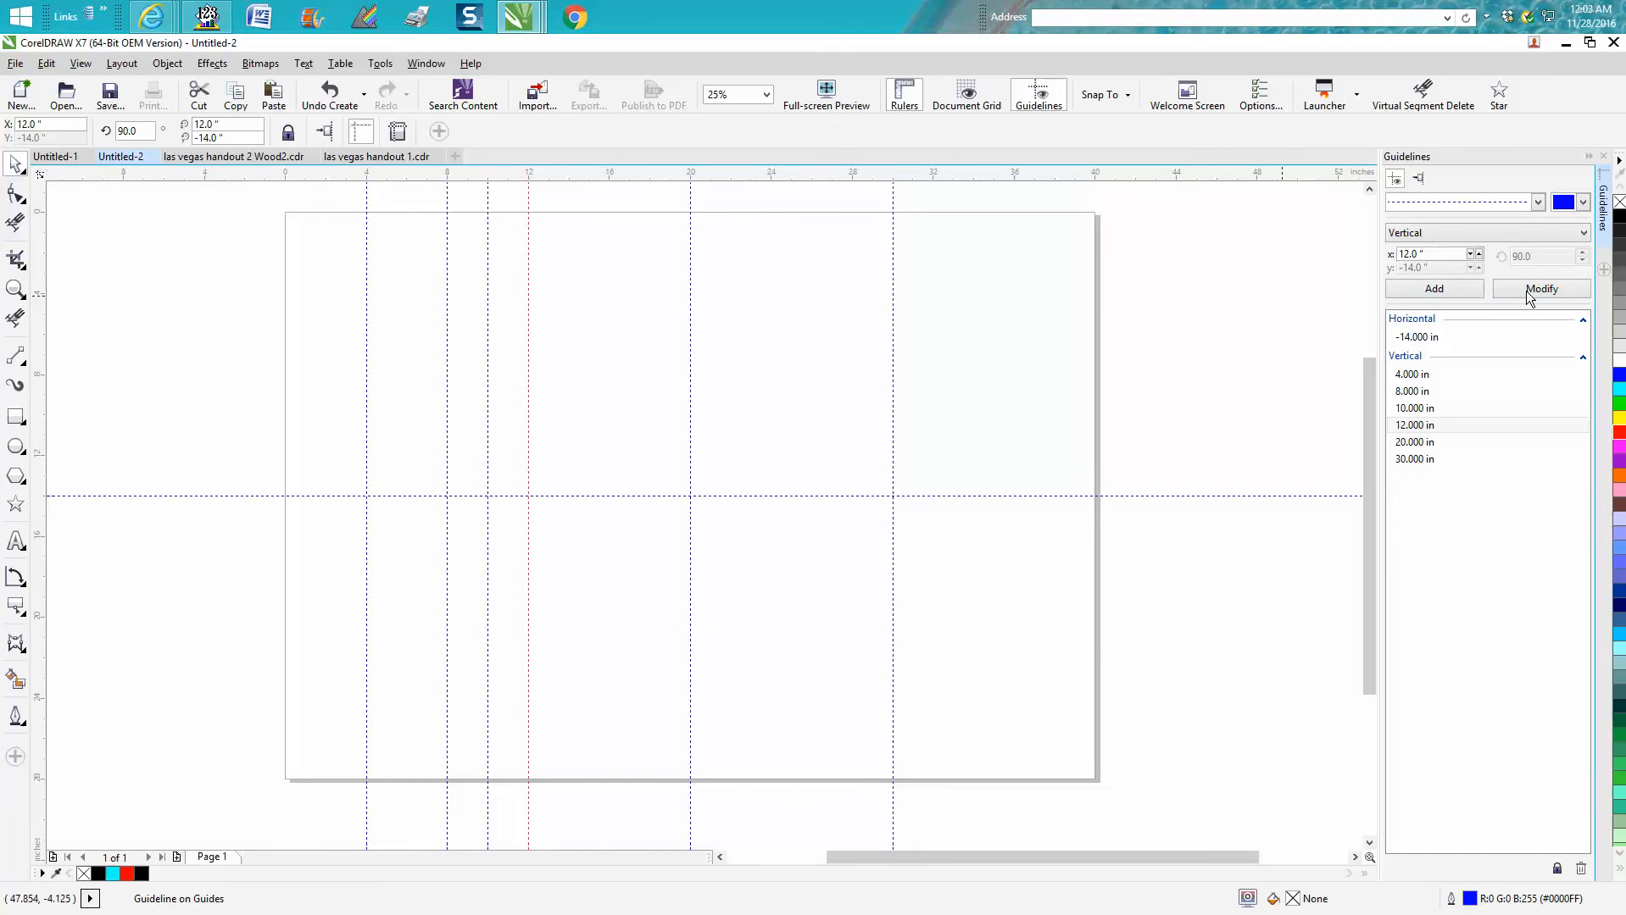
Move the misplaced vertical guideline to exactly 16 inches.
click(1412, 391)
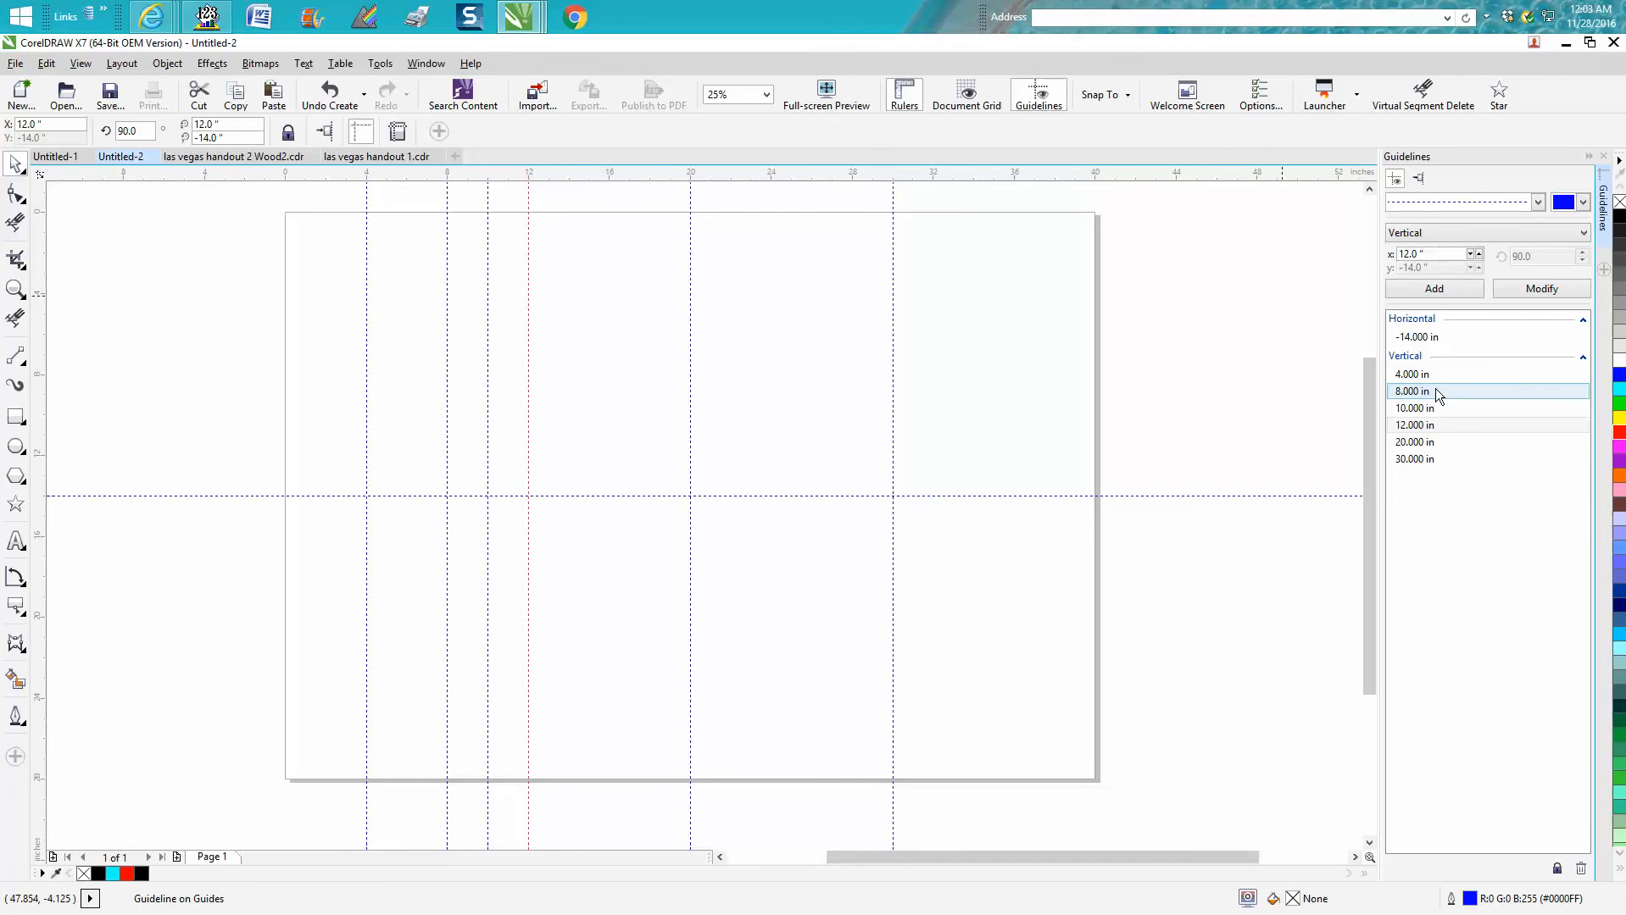
click(1434, 408)
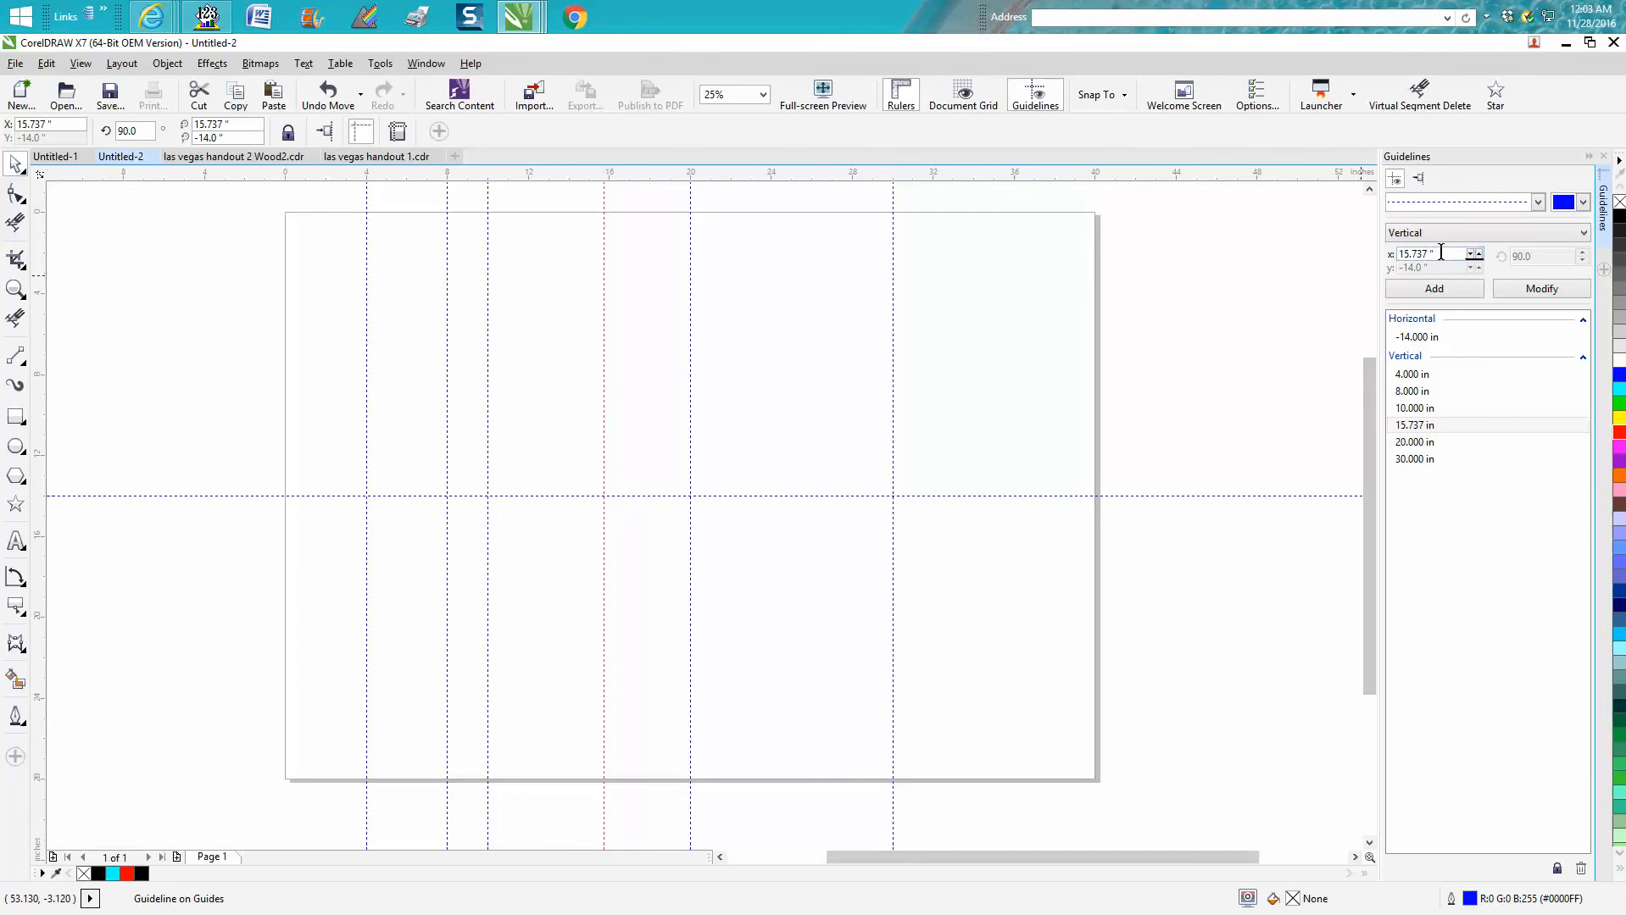
text(16)
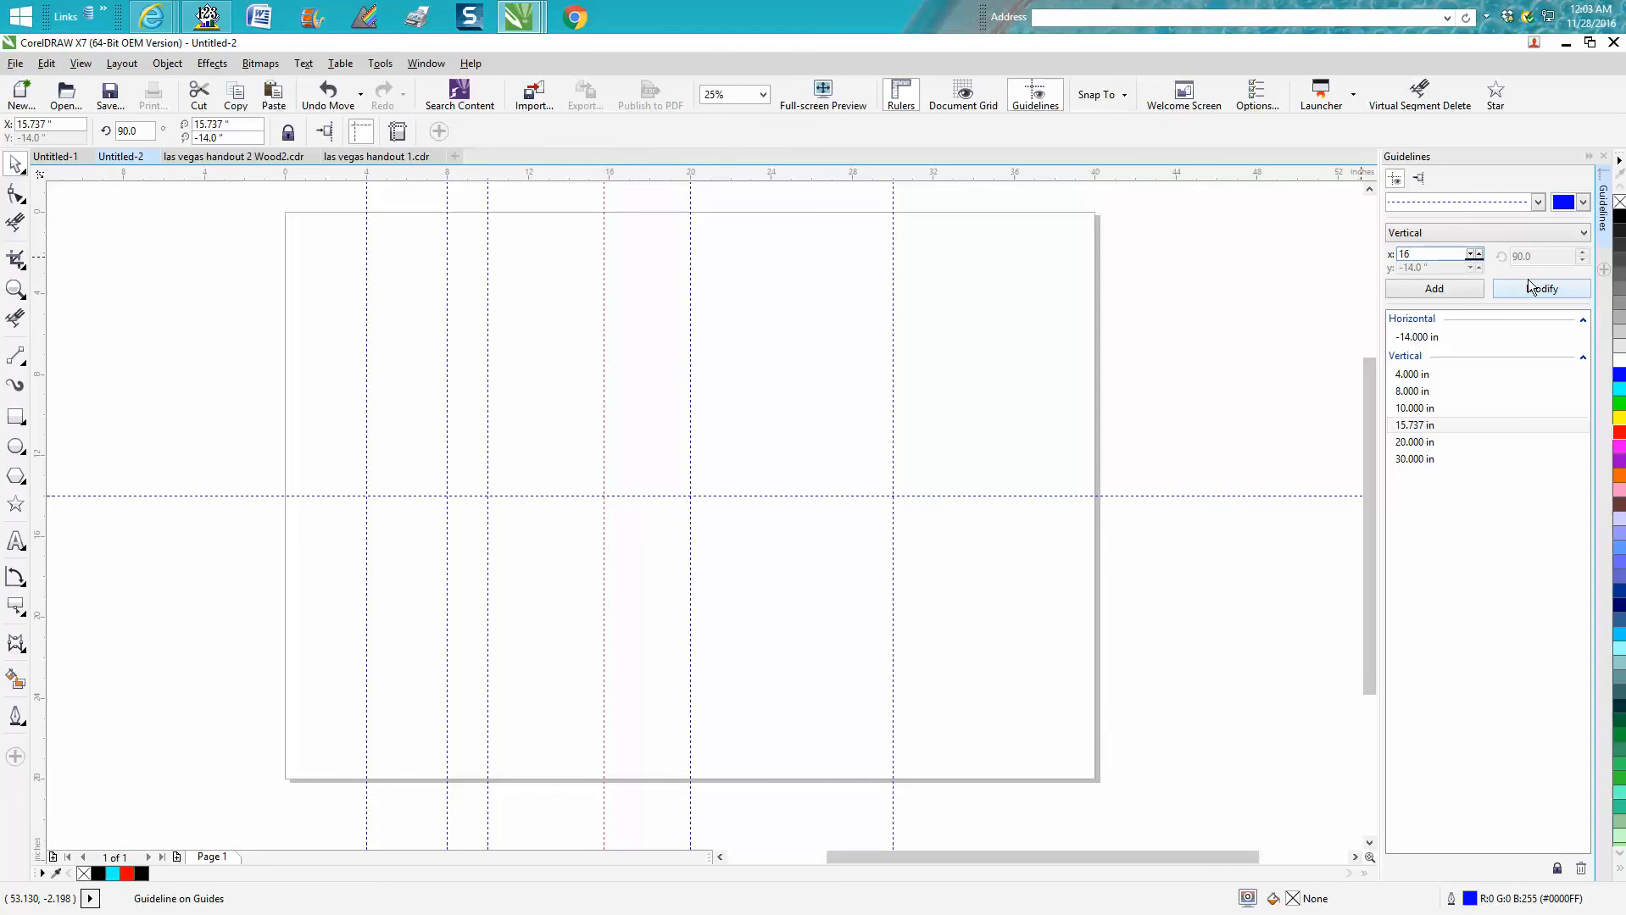
click(1542, 288)
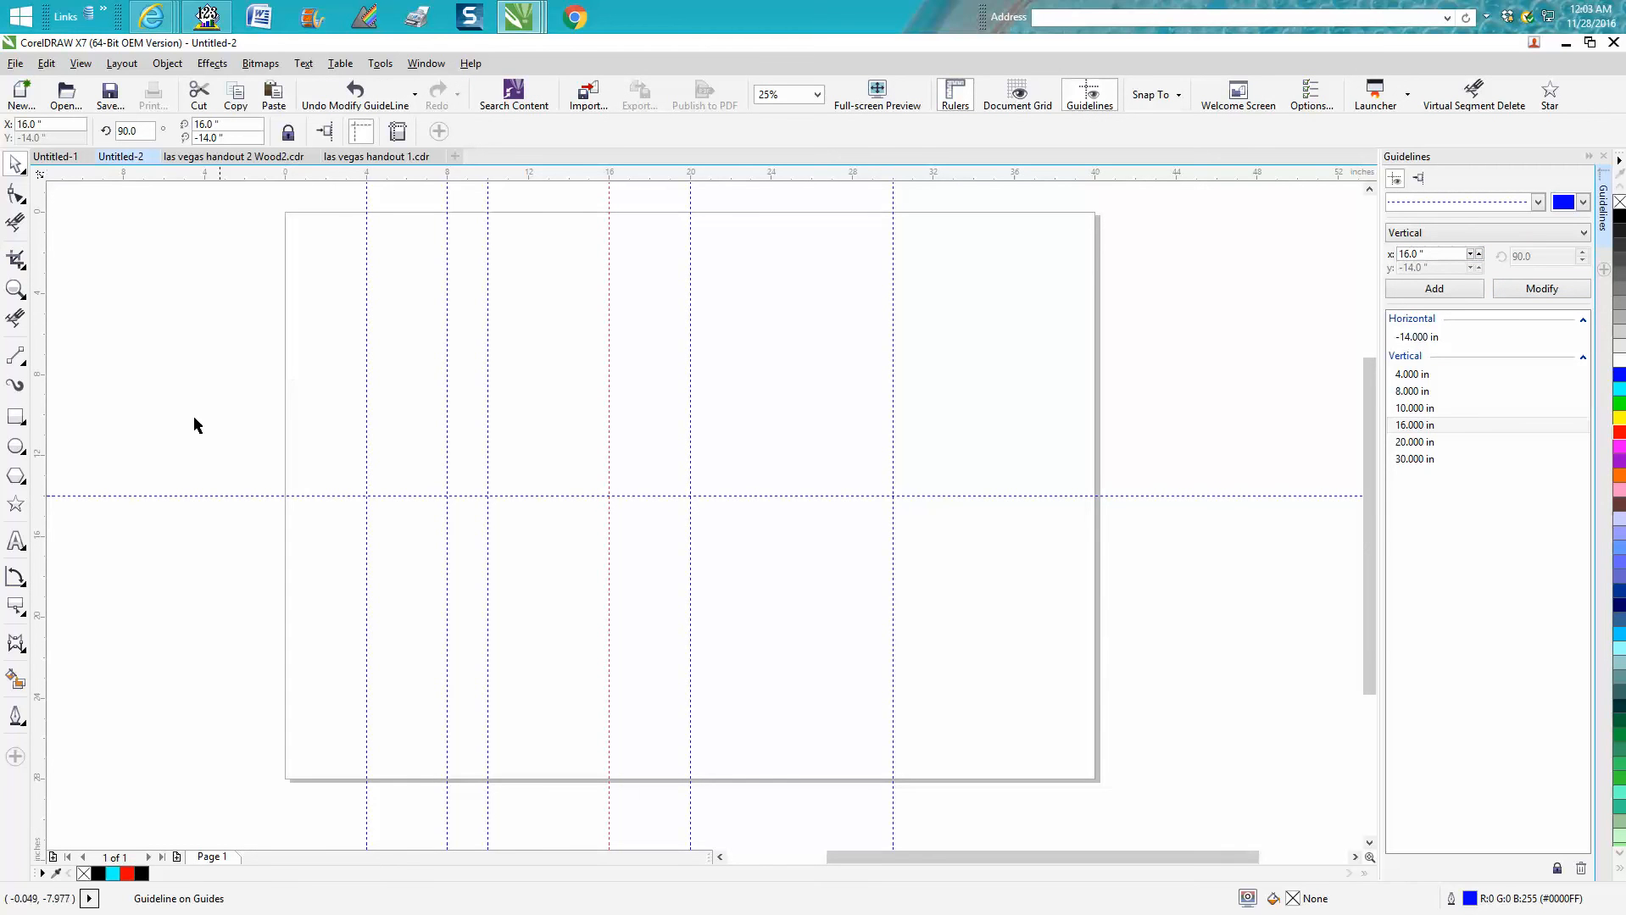
mouse_move(337, 242)
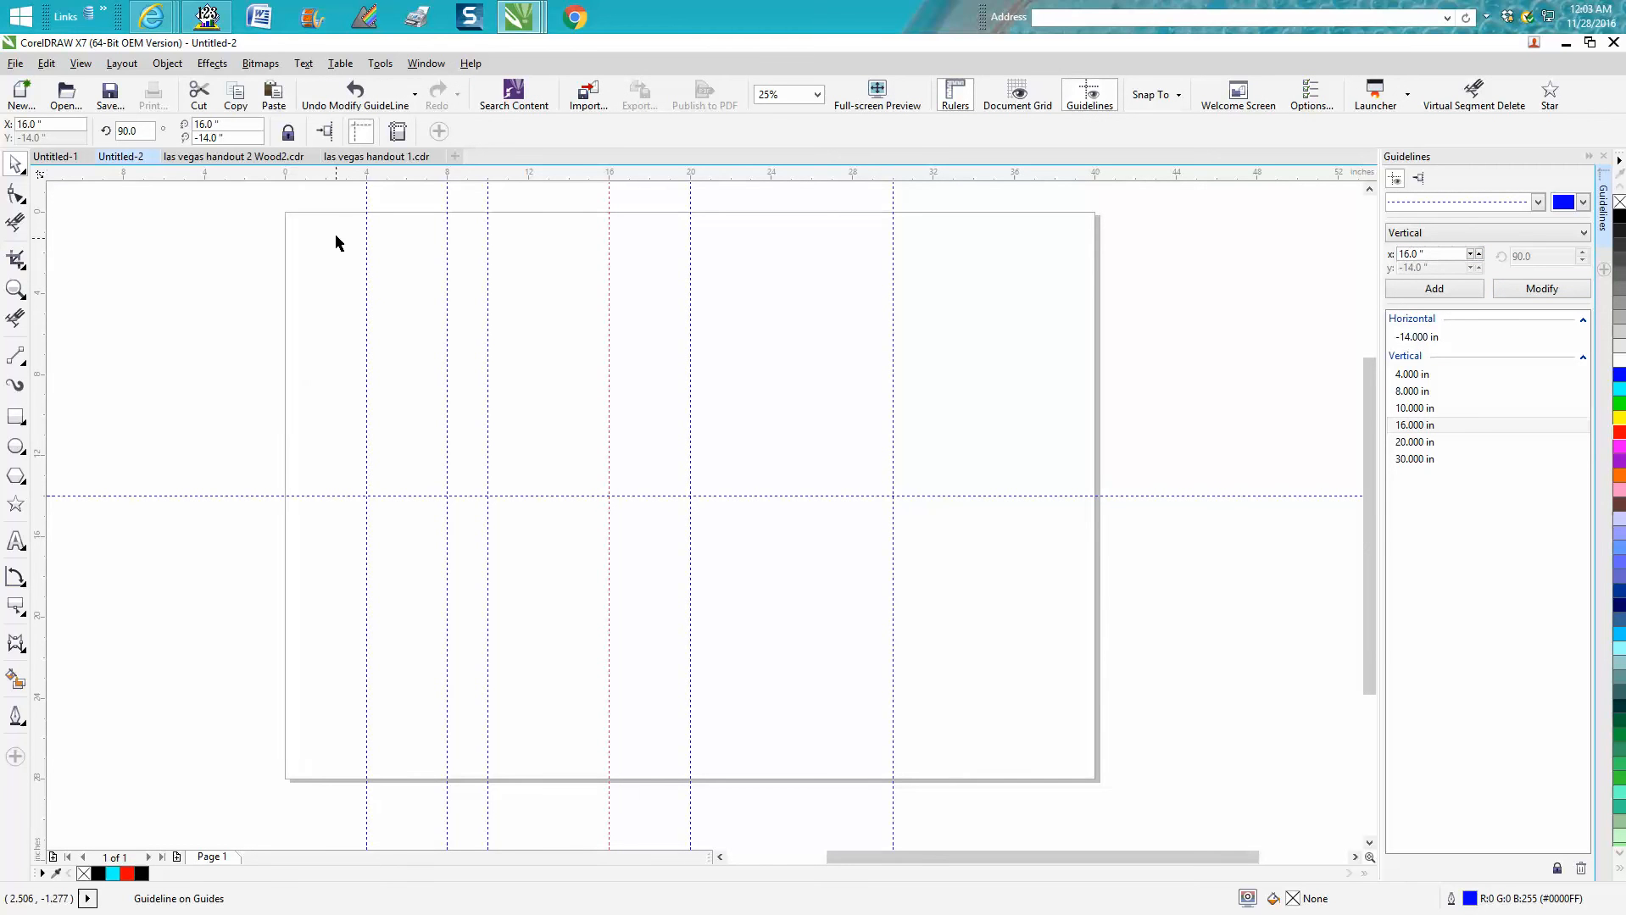
mouse_move(31, 614)
text(text)
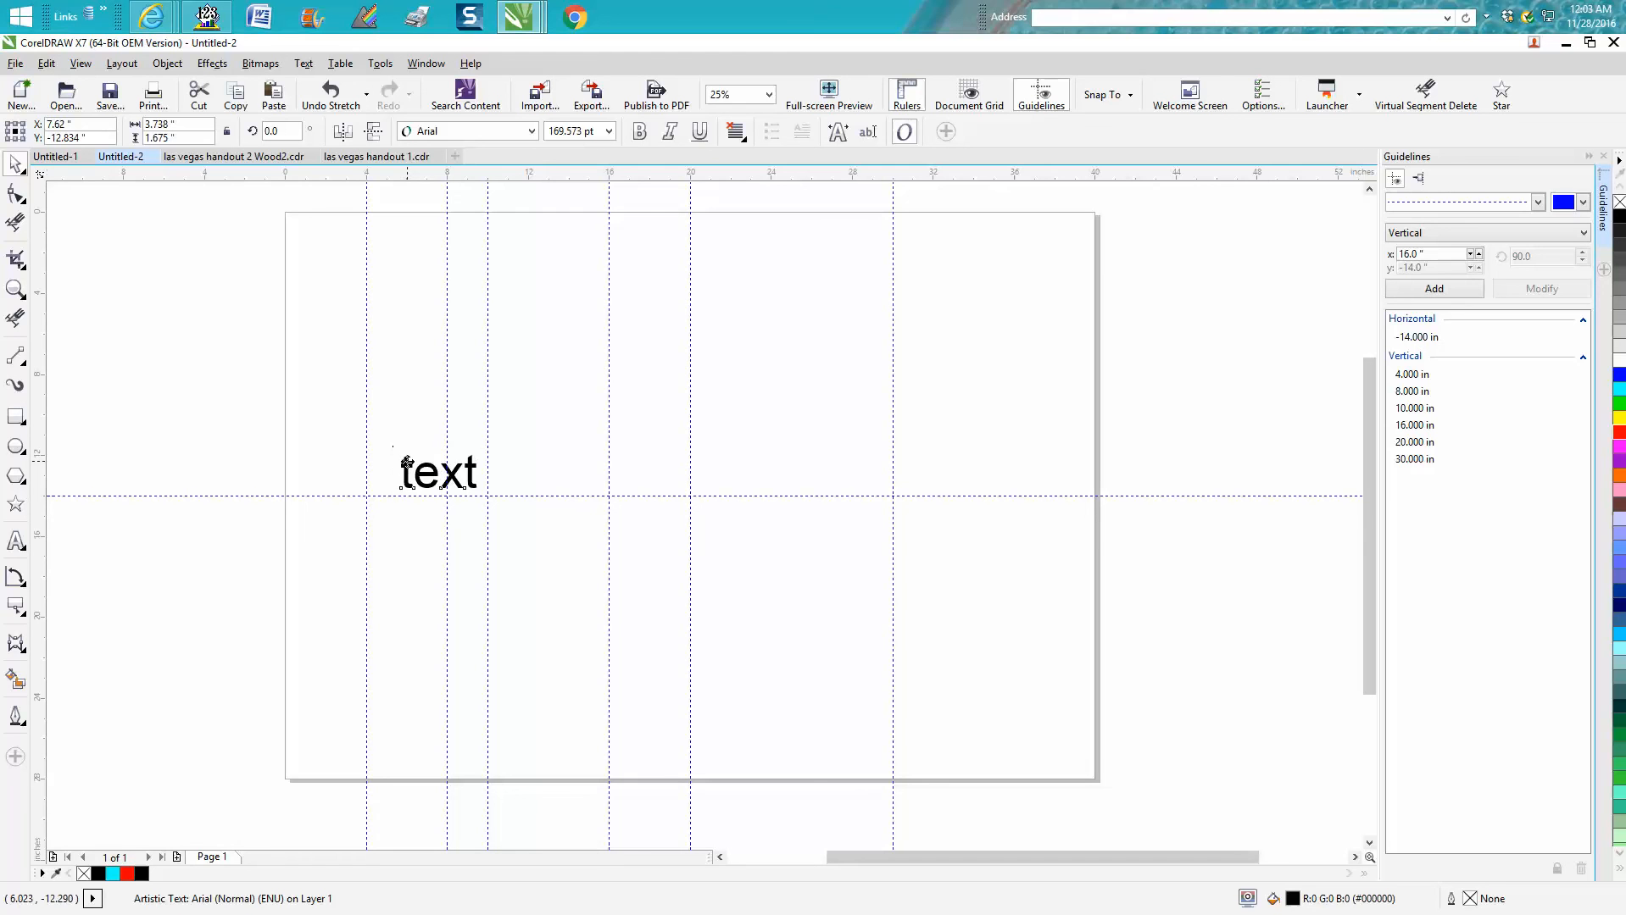
Snap the 'text' object onto the guideline just below the -14-inch midline.
drag(437, 473, 399, 433)
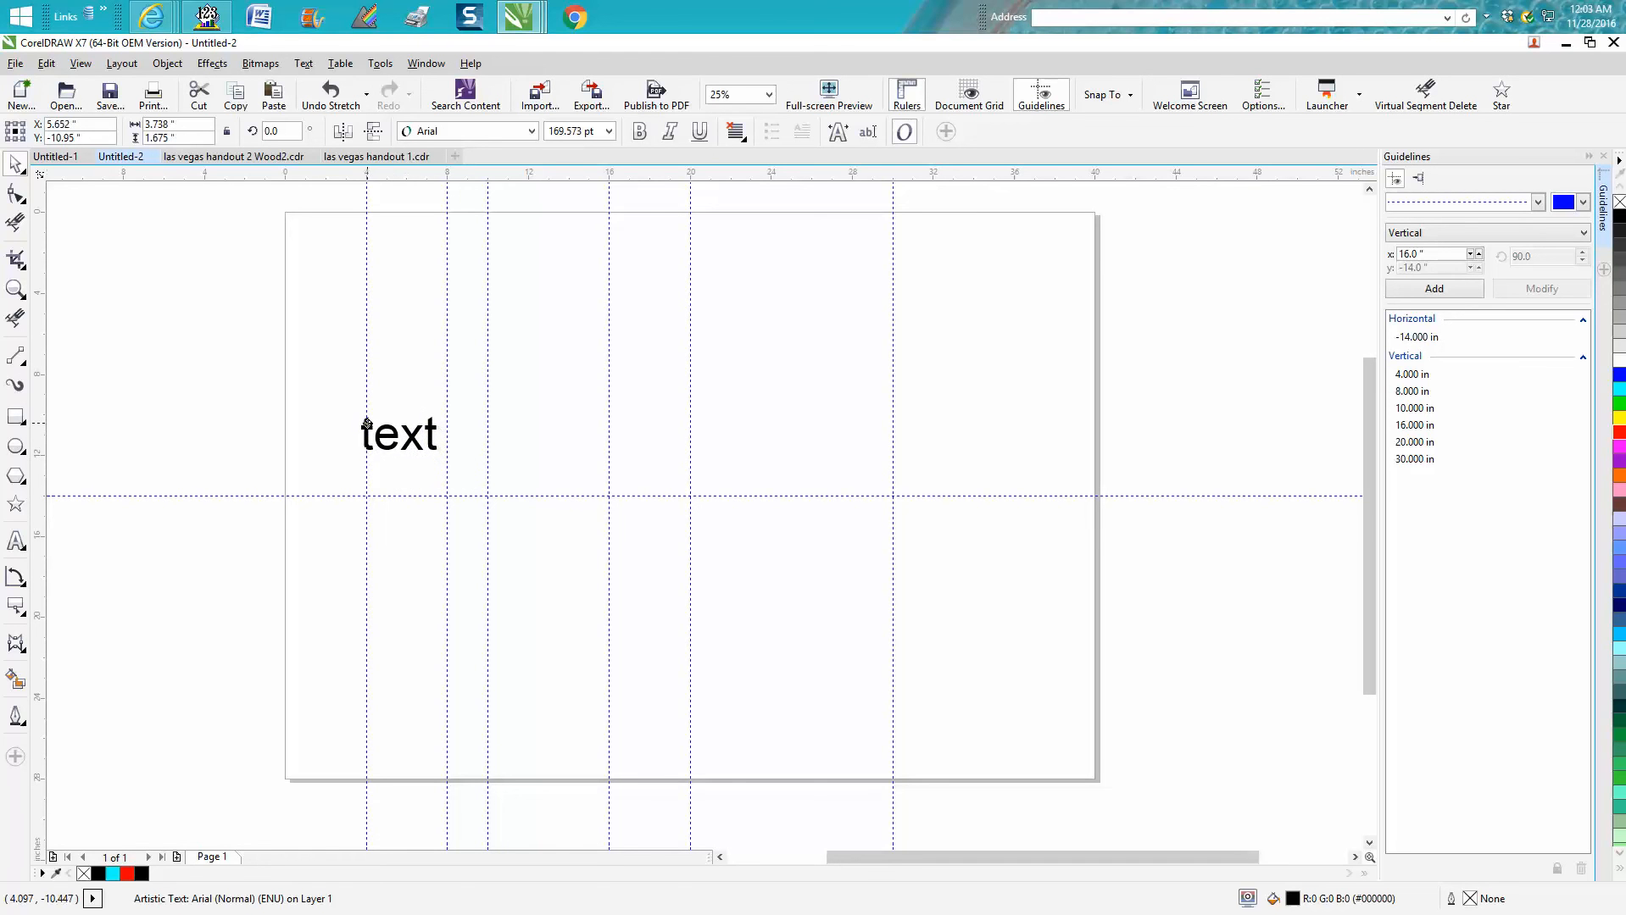
click(399, 433)
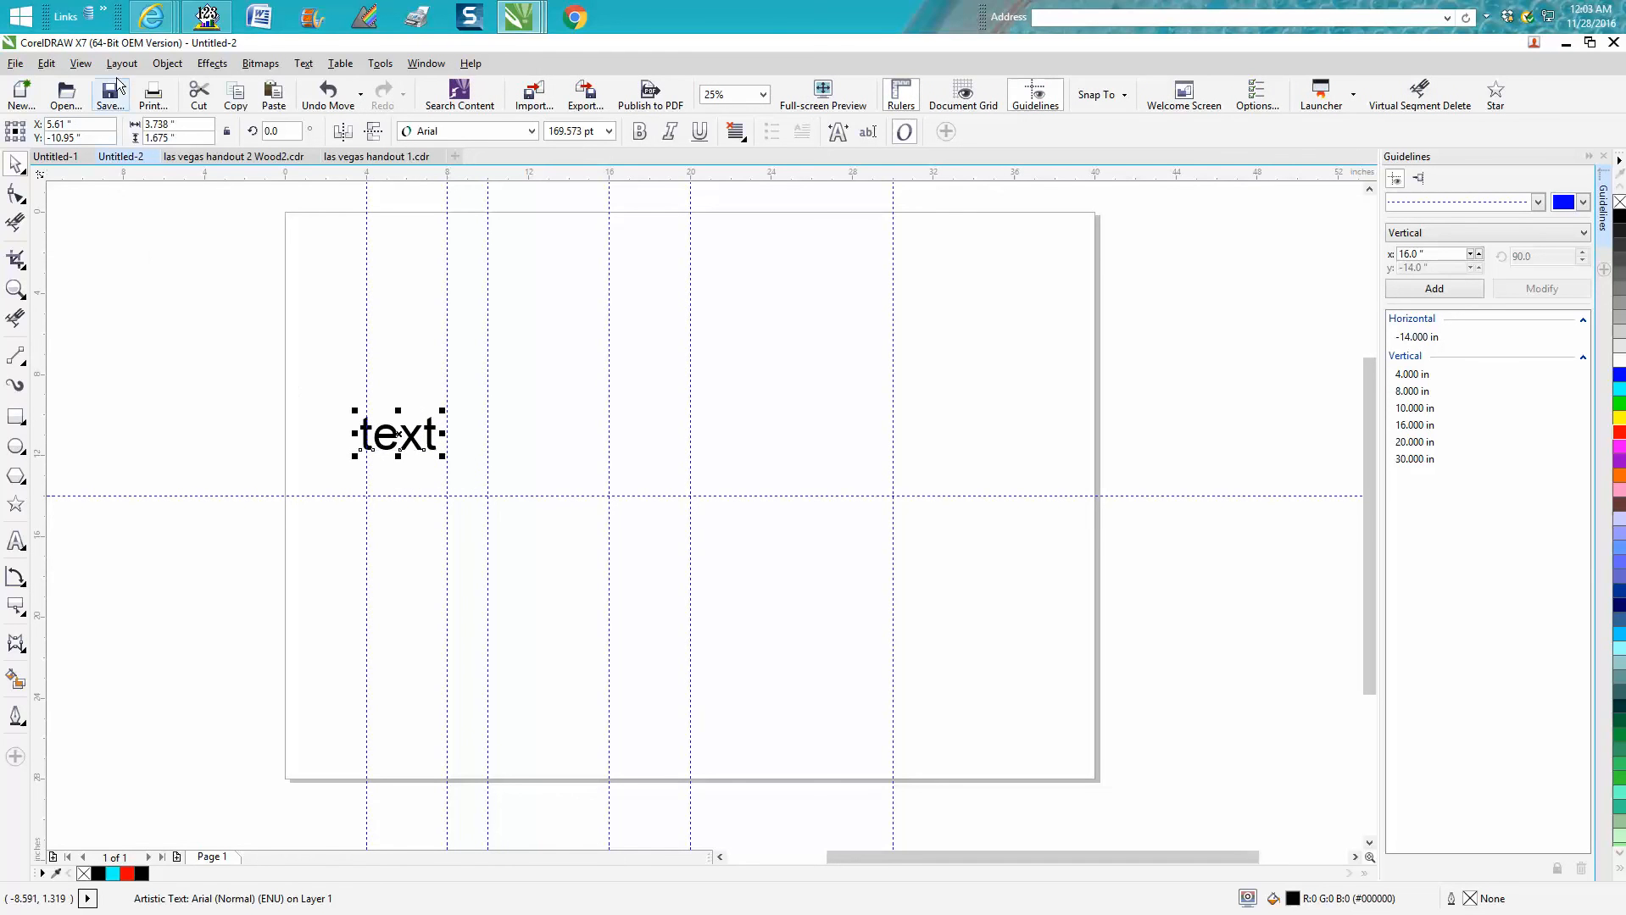
click(79, 64)
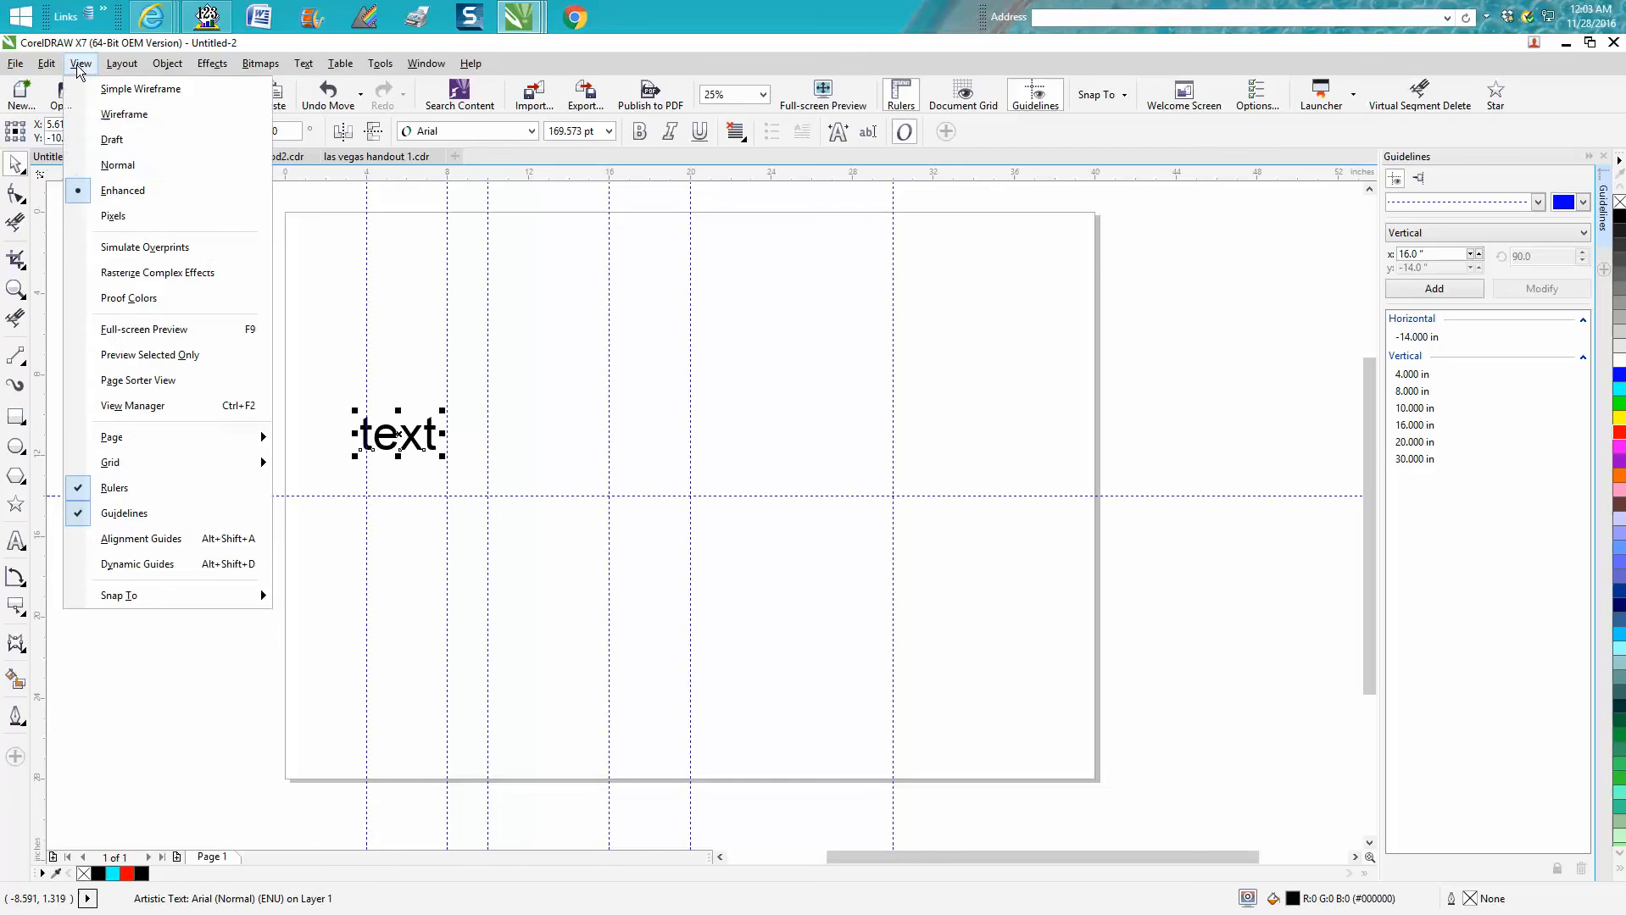
mouse_move(119, 596)
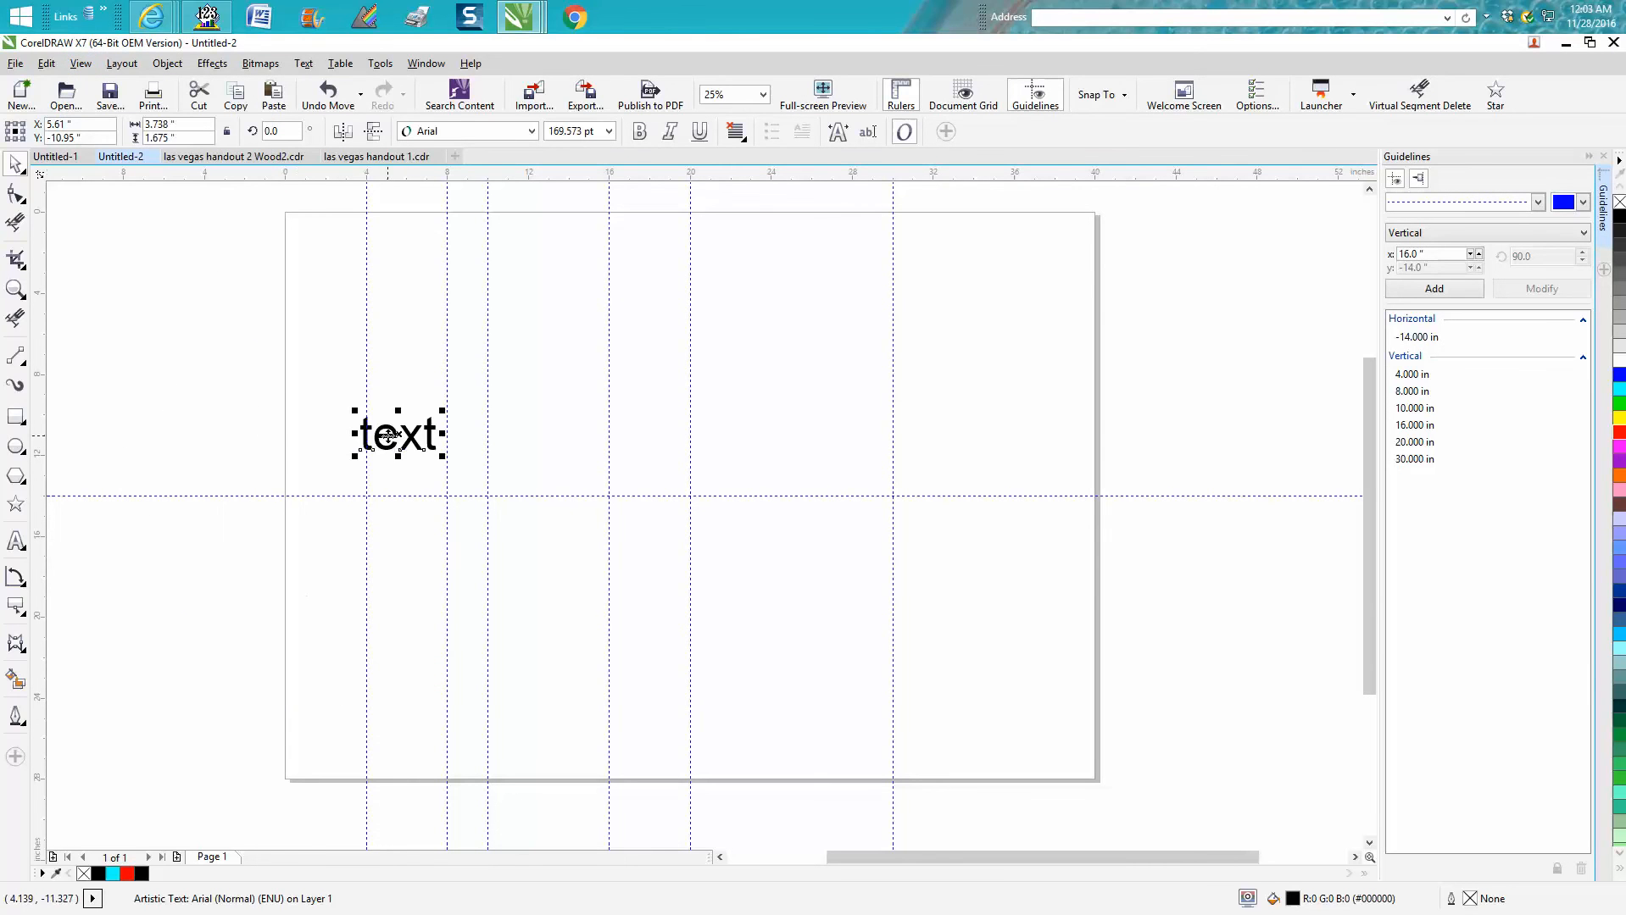
drag(397, 433, 547, 547)
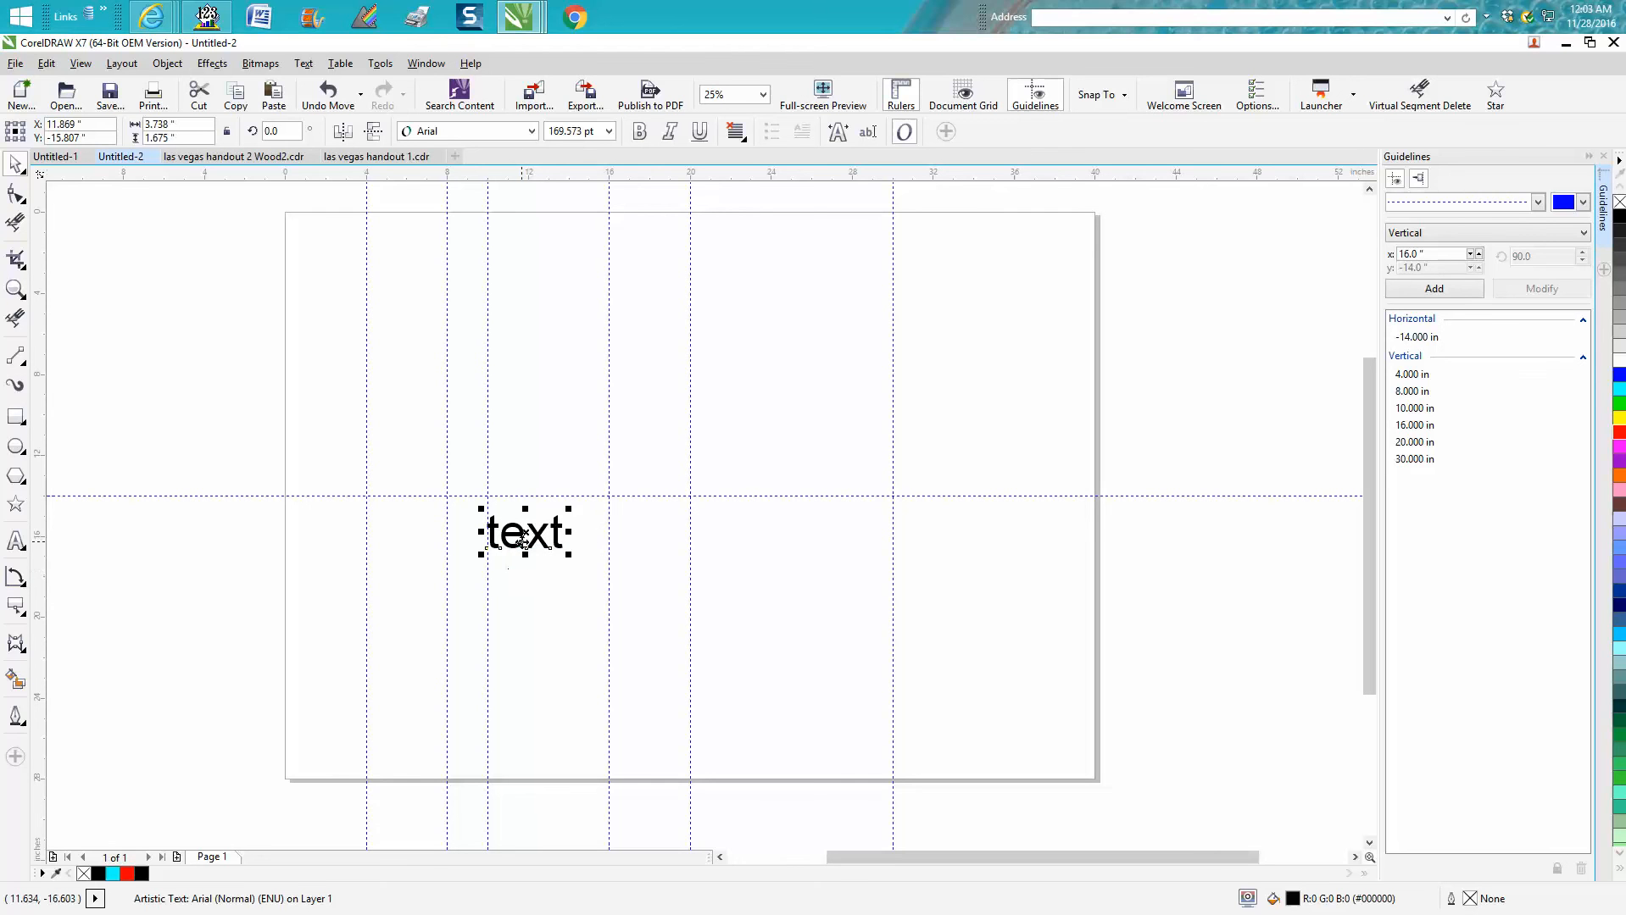
Duplicate the 'text' object, stack the copy directly beneath, and select both.
drag(524, 531, 577, 576)
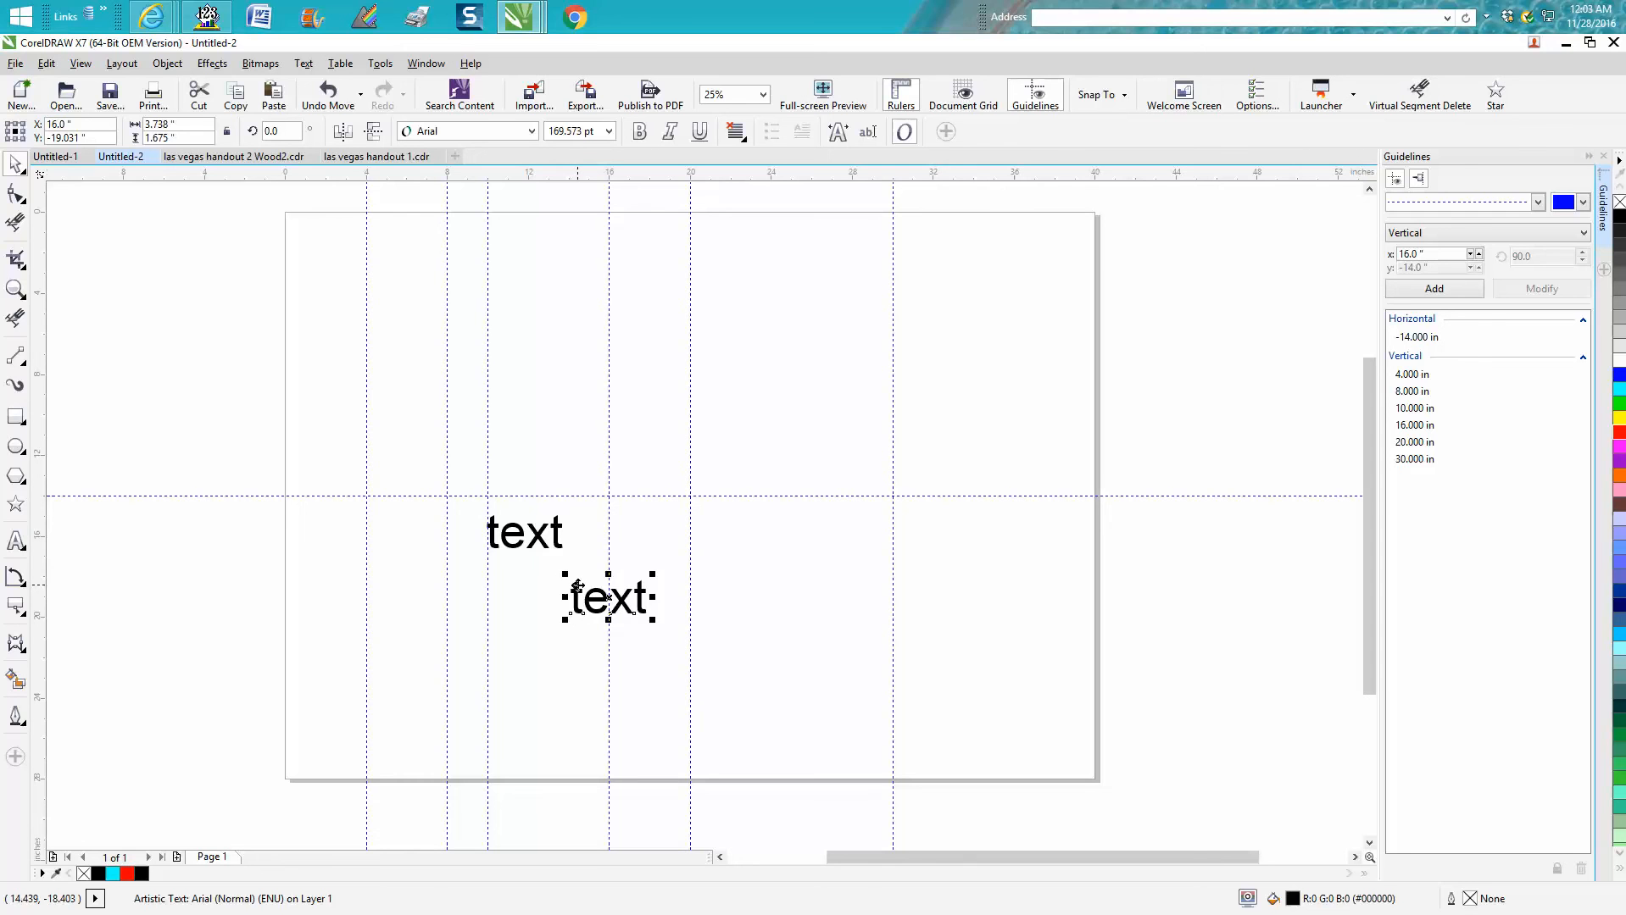
drag(607, 596, 524, 577)
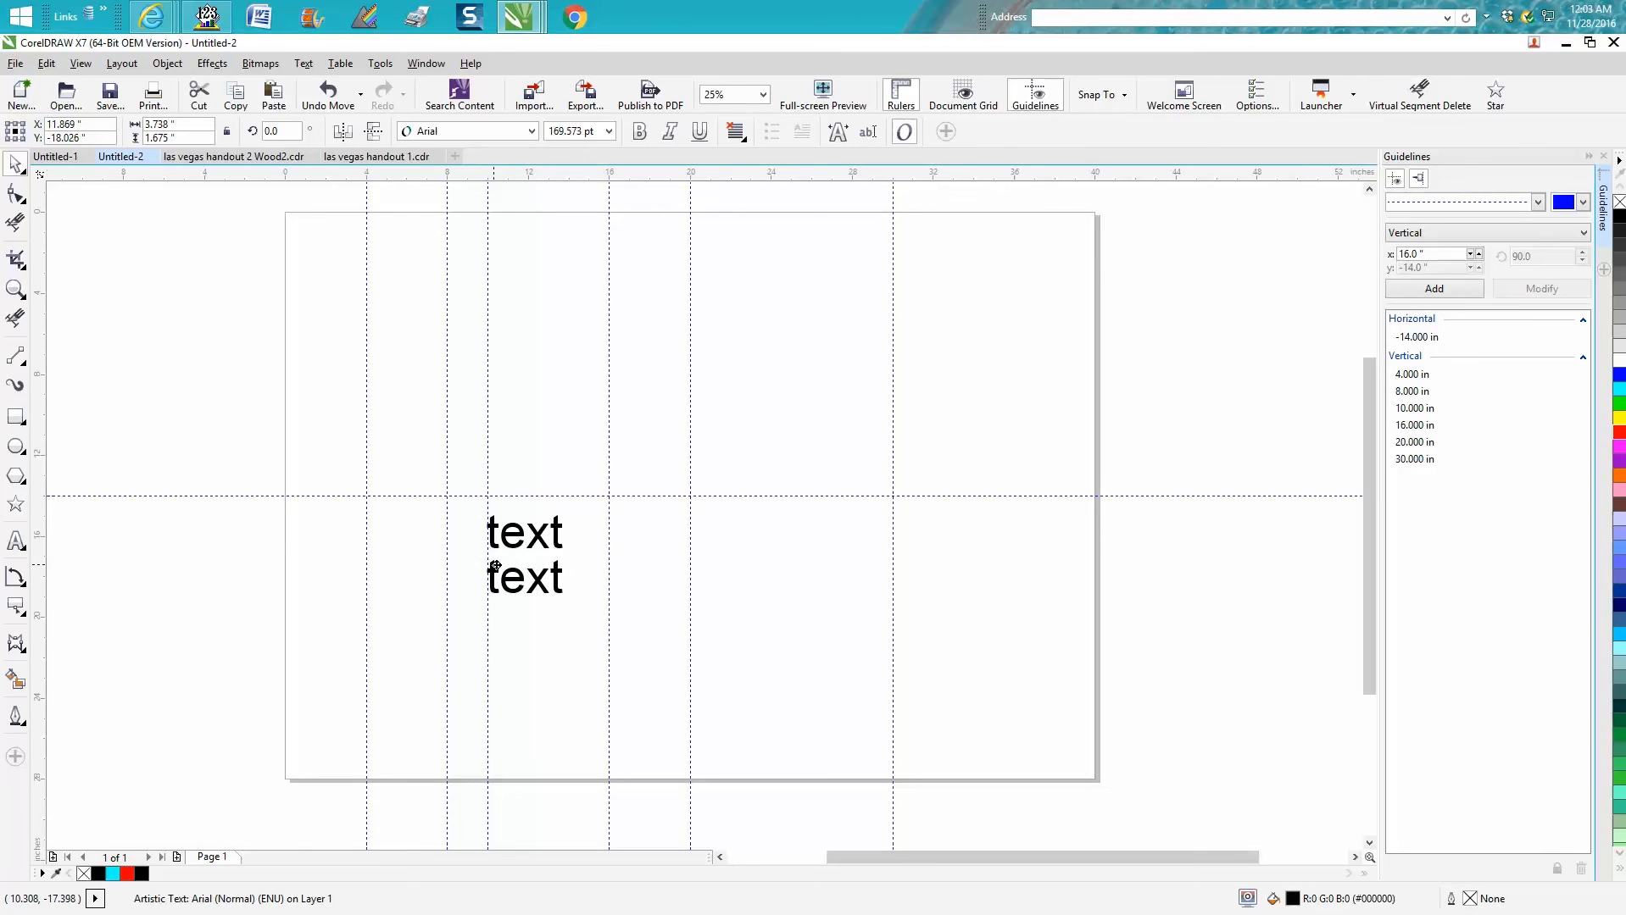
click(524, 578)
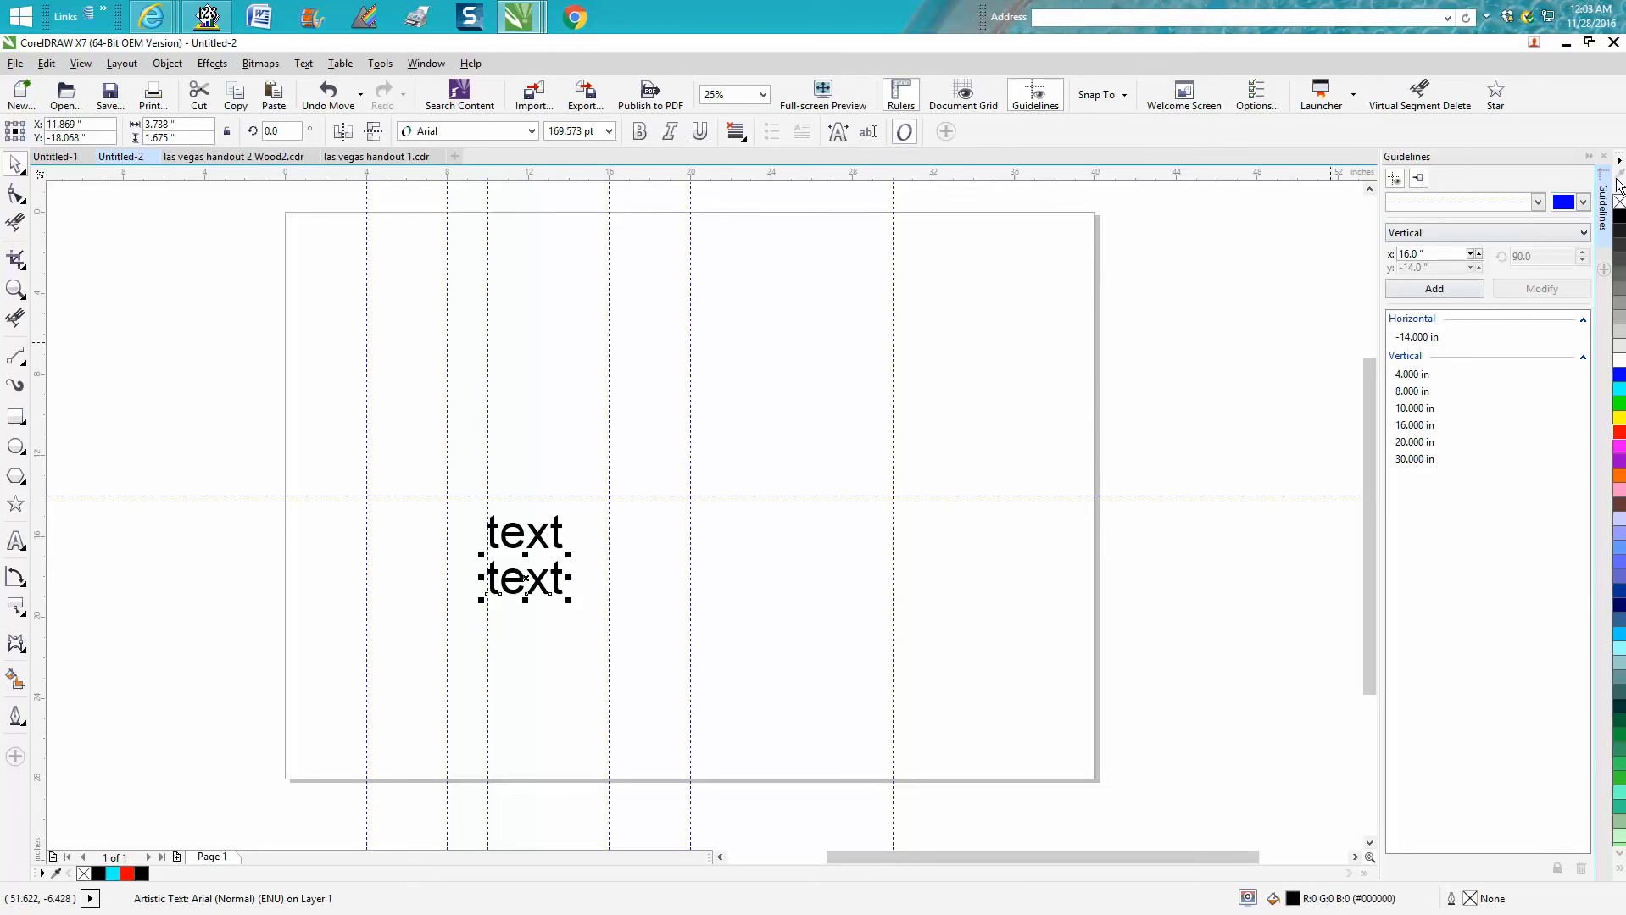
mouse_move(303, 350)
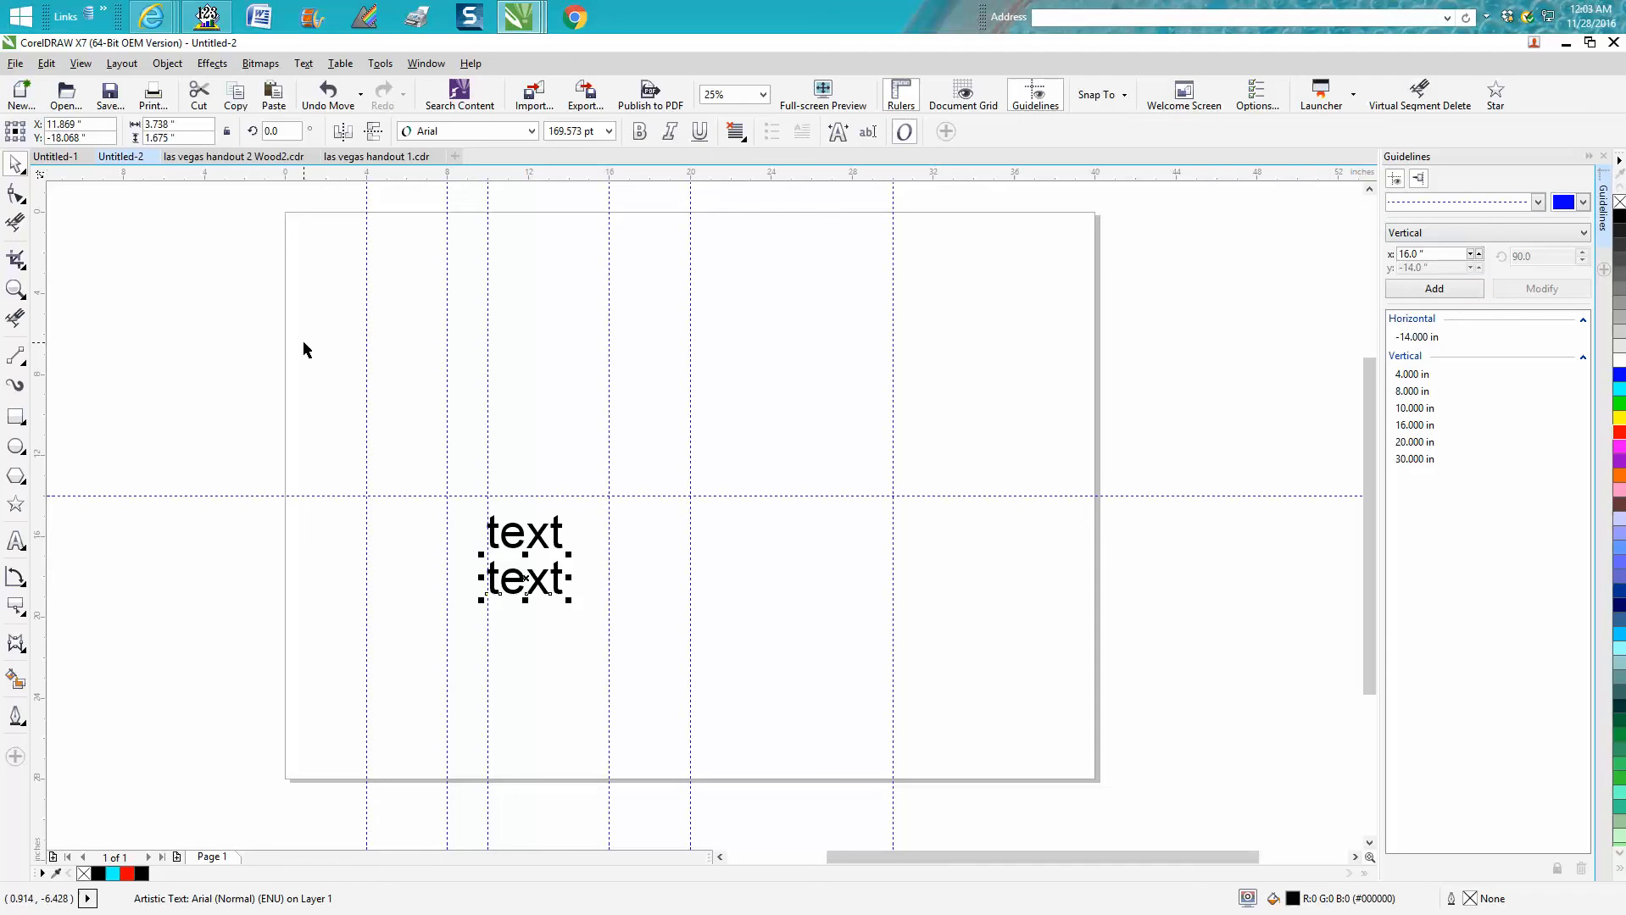